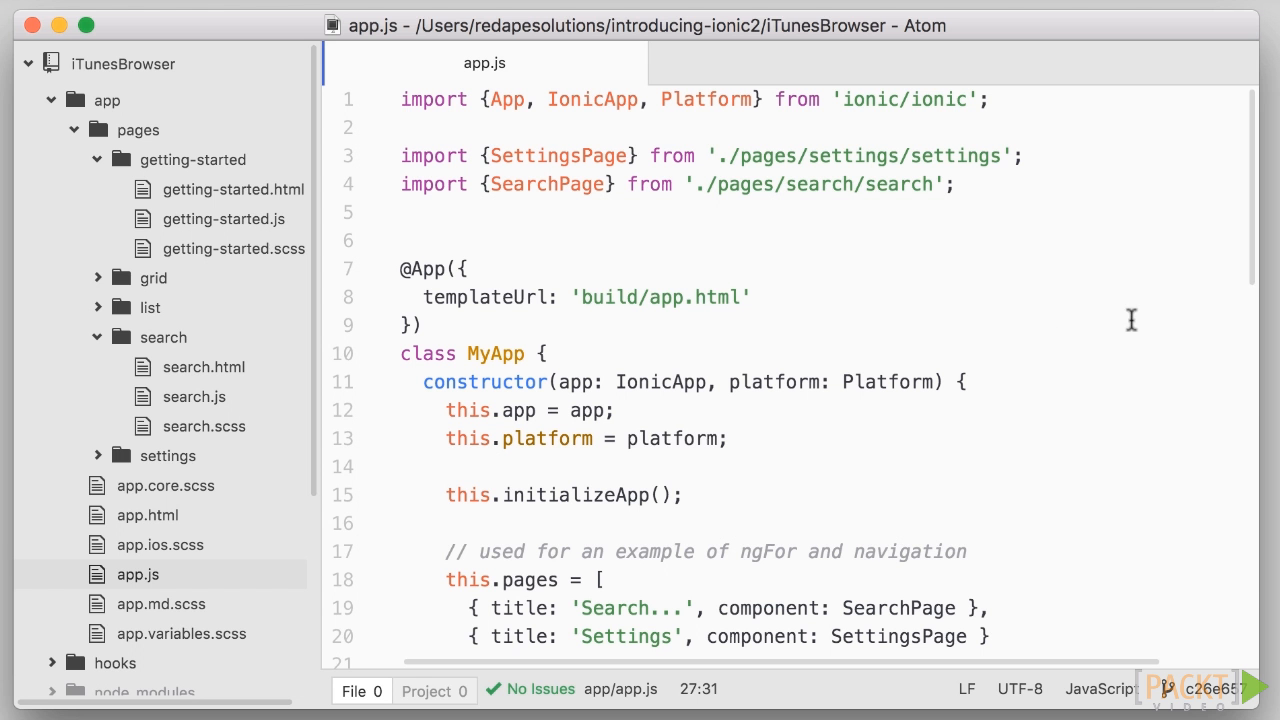
Open search.js and scroll through the hardcoded iTunes song and movie results in getResults.
click(194, 396)
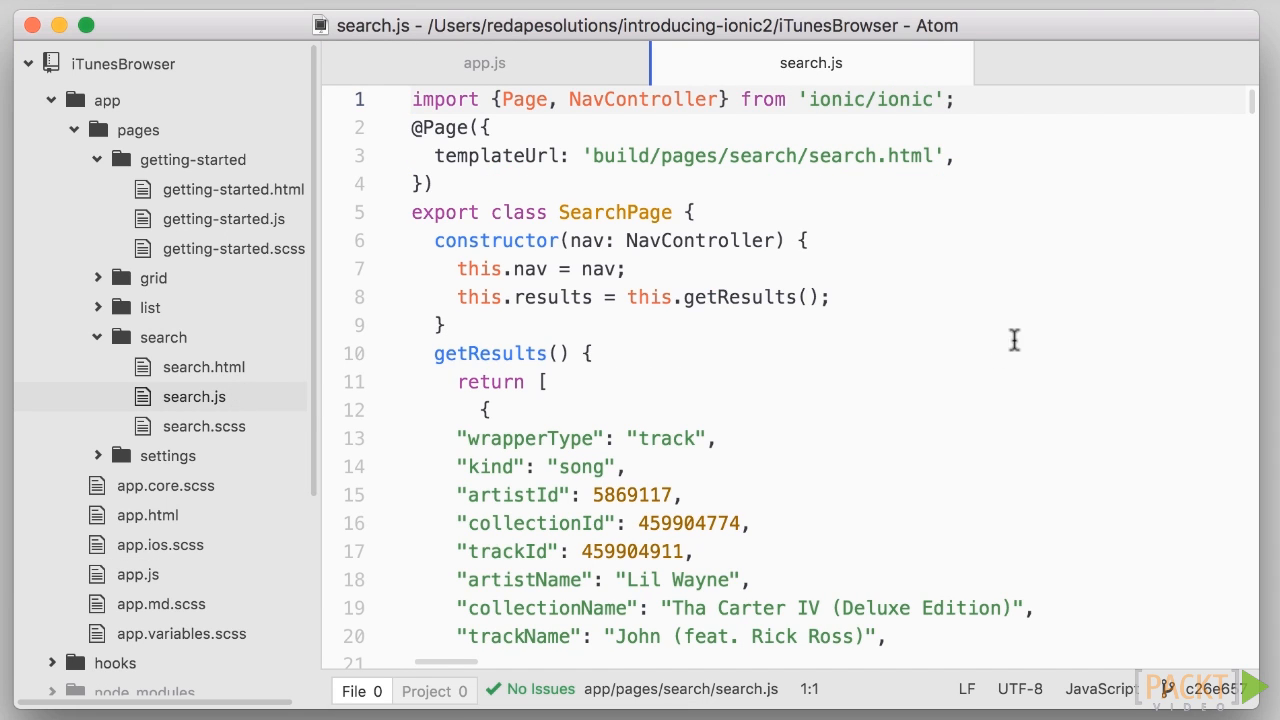
scroll(down, 3)
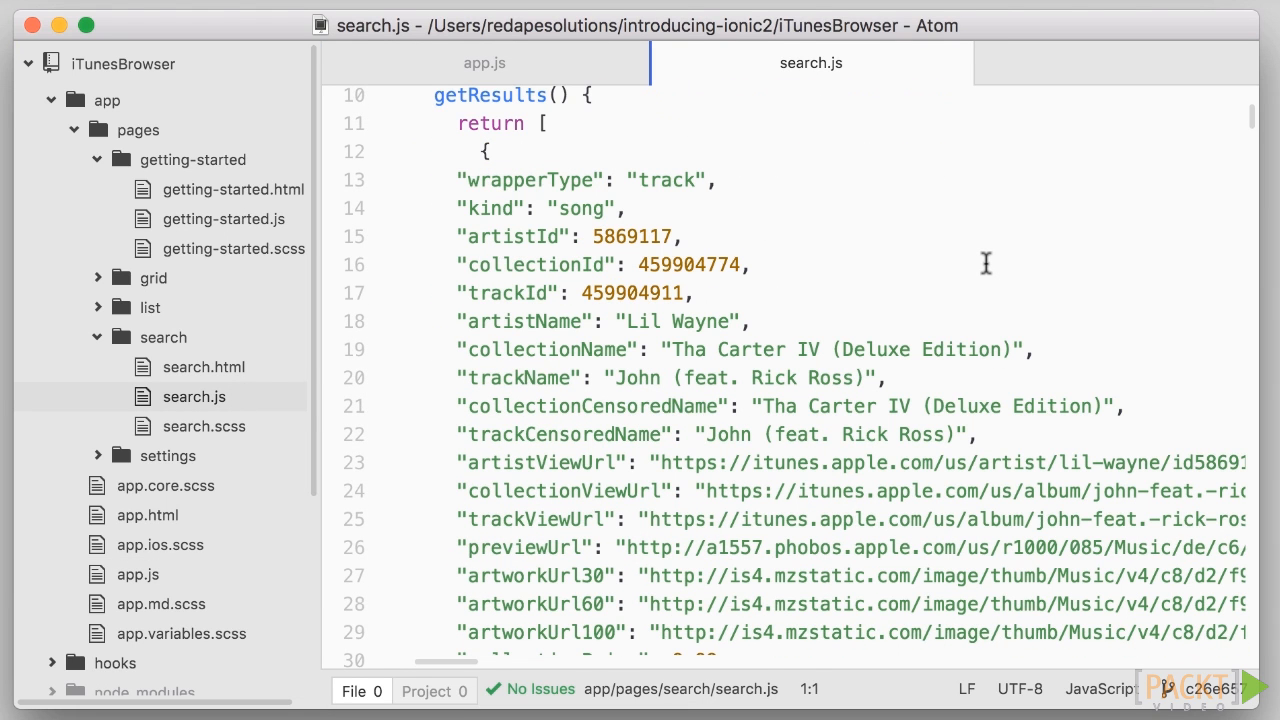
mouse_move(979, 275)
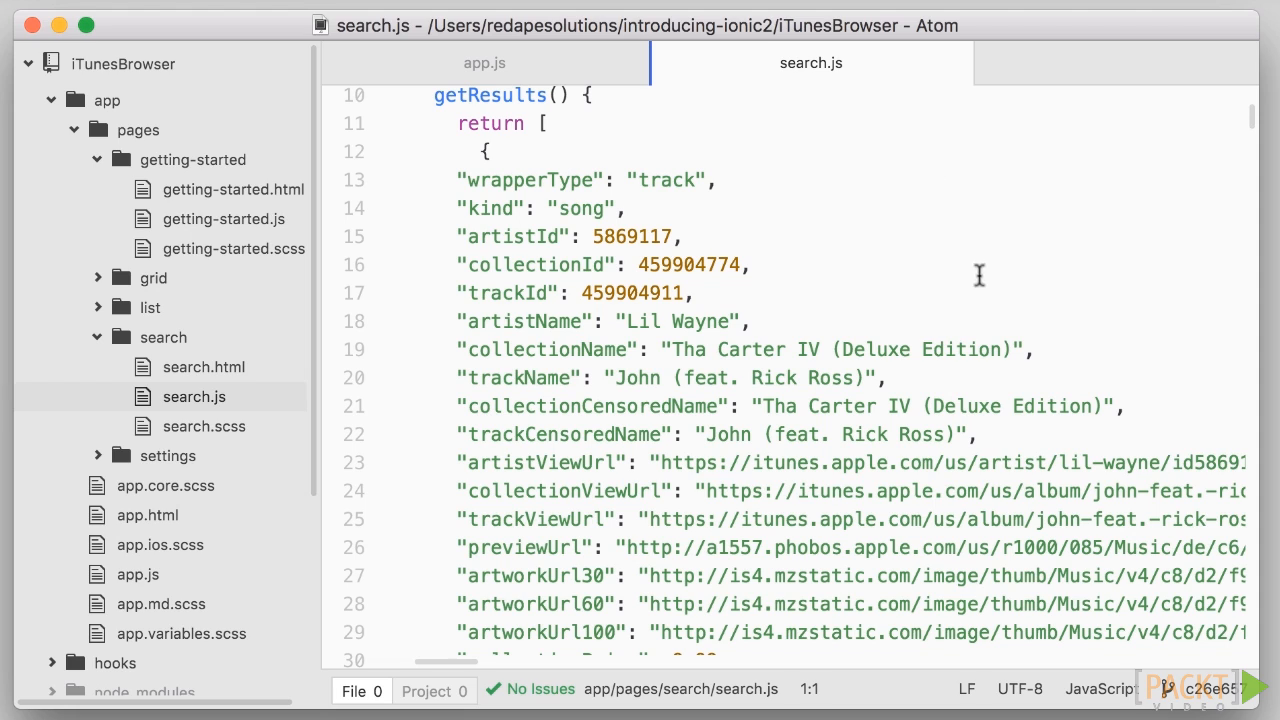
mouse_move(939, 301)
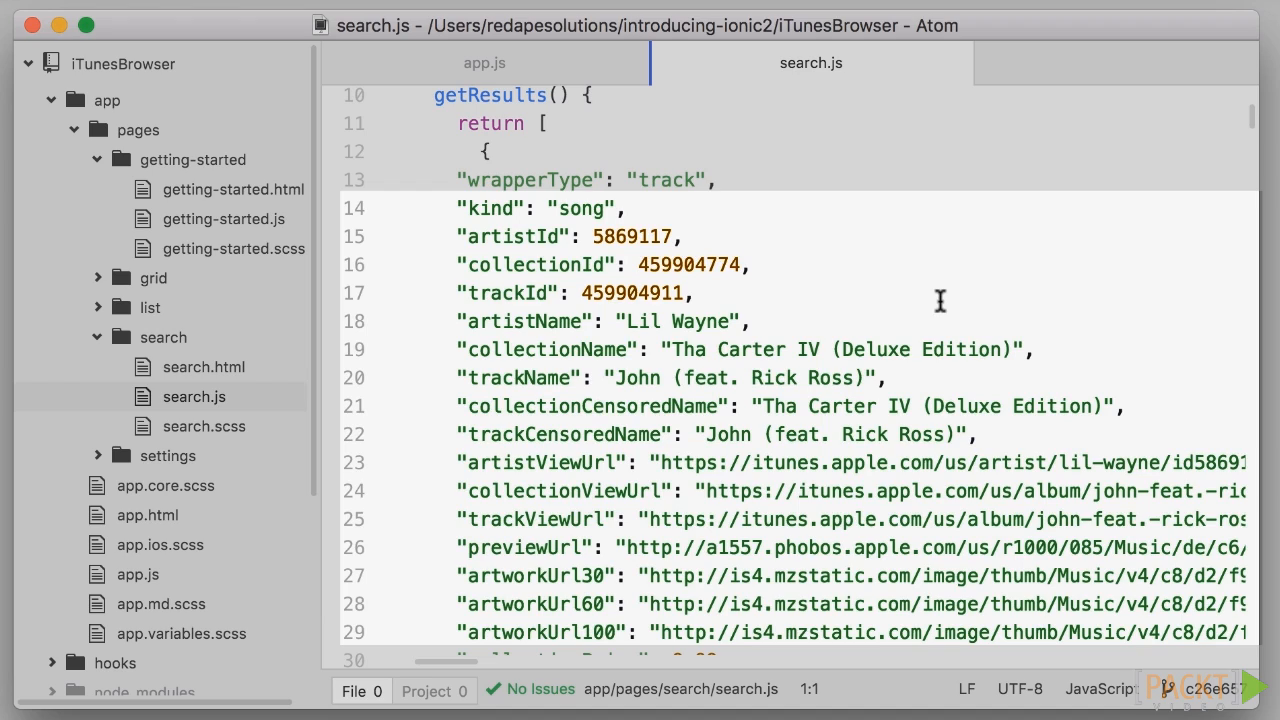
scroll(down, 3)
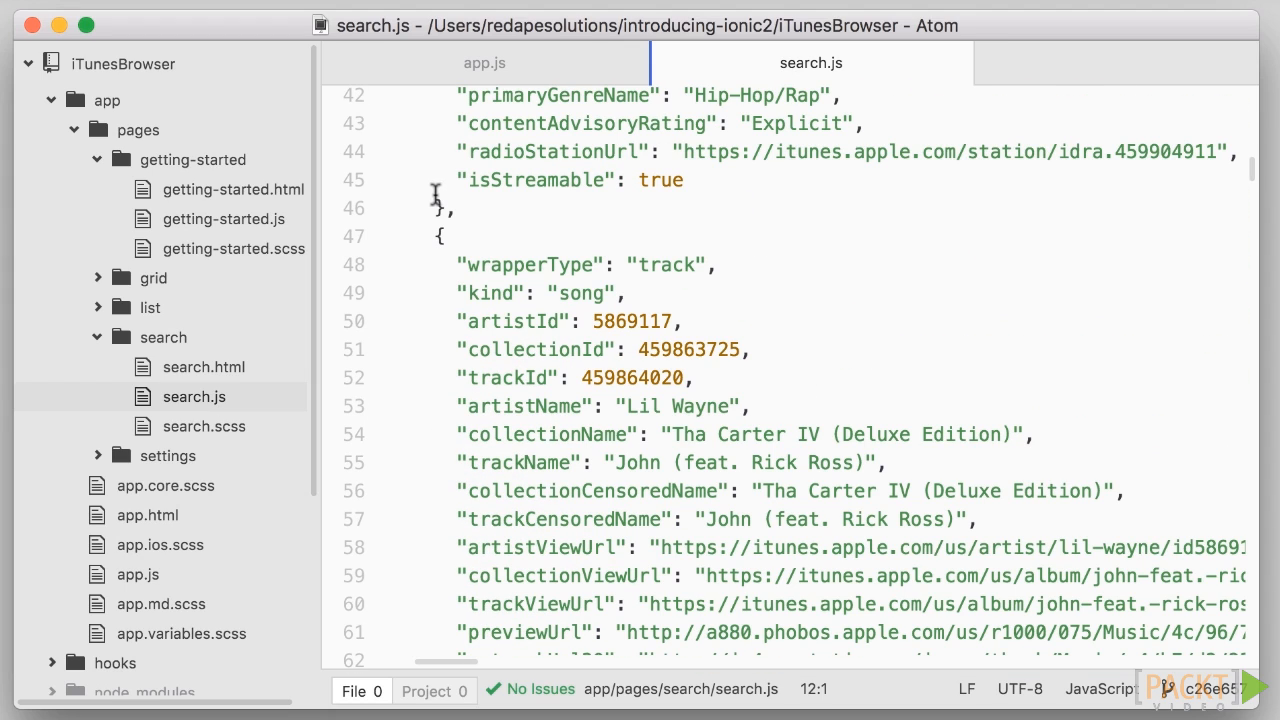
scroll(down, 3)
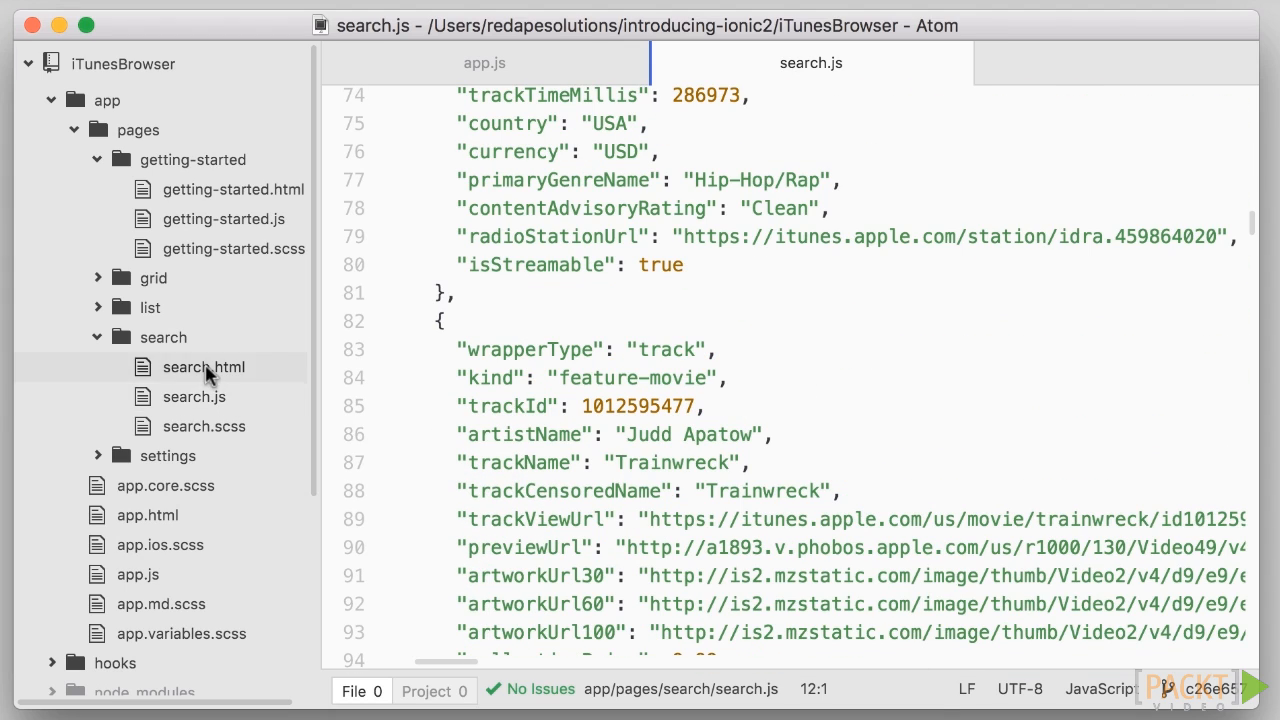
In search.html, add an ion-list with <ion-item *ngFor="#result of results"> inside ion-content.
click(203, 366)
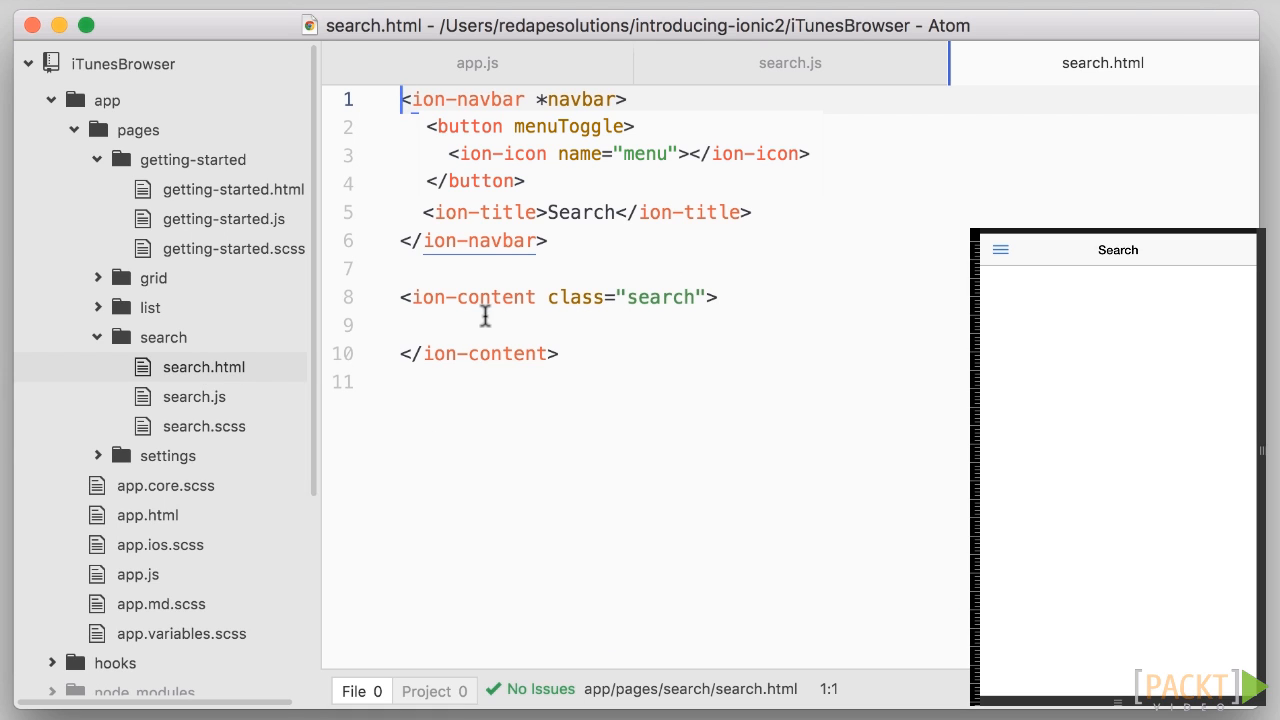
text(<ion-list>)
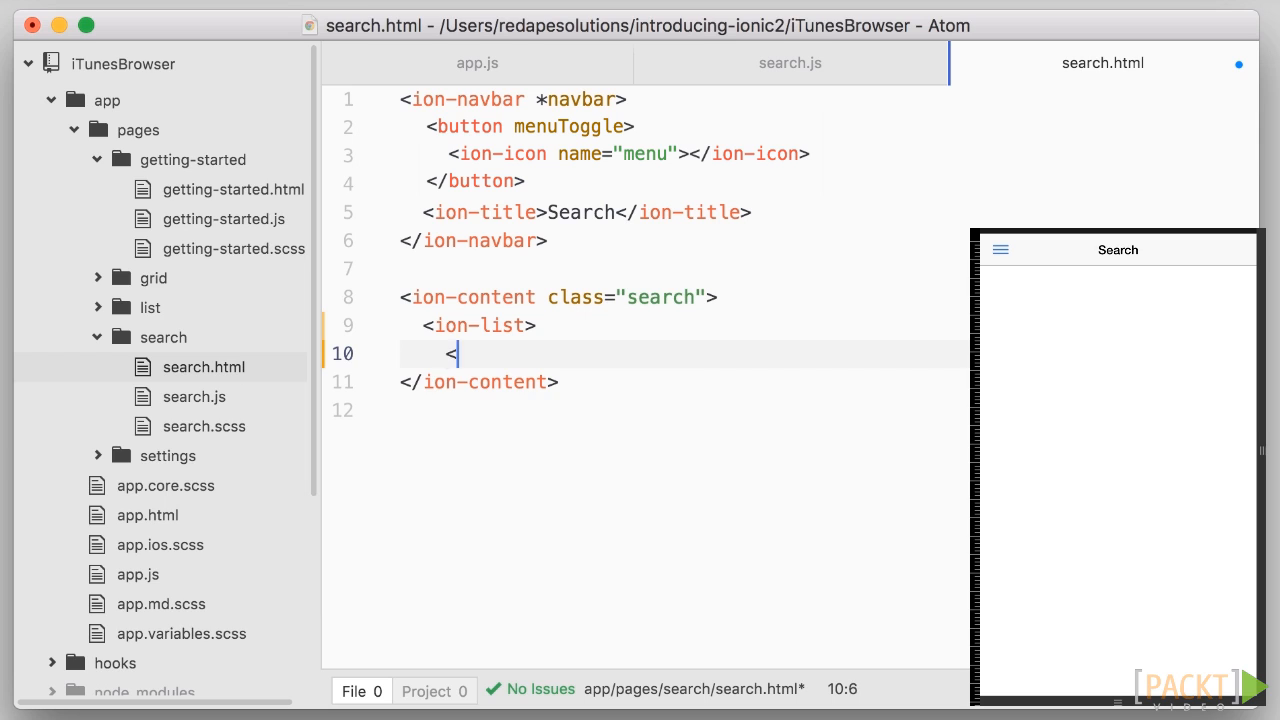
text(ion-item>)
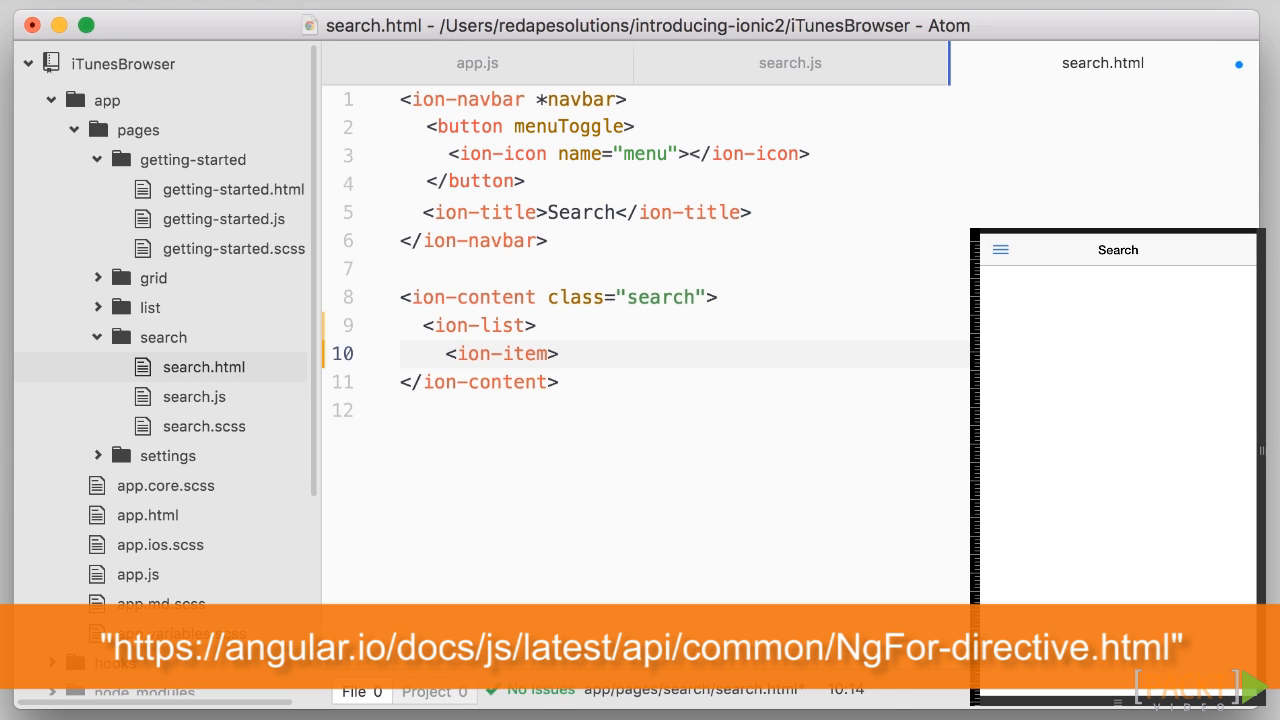
text(*)
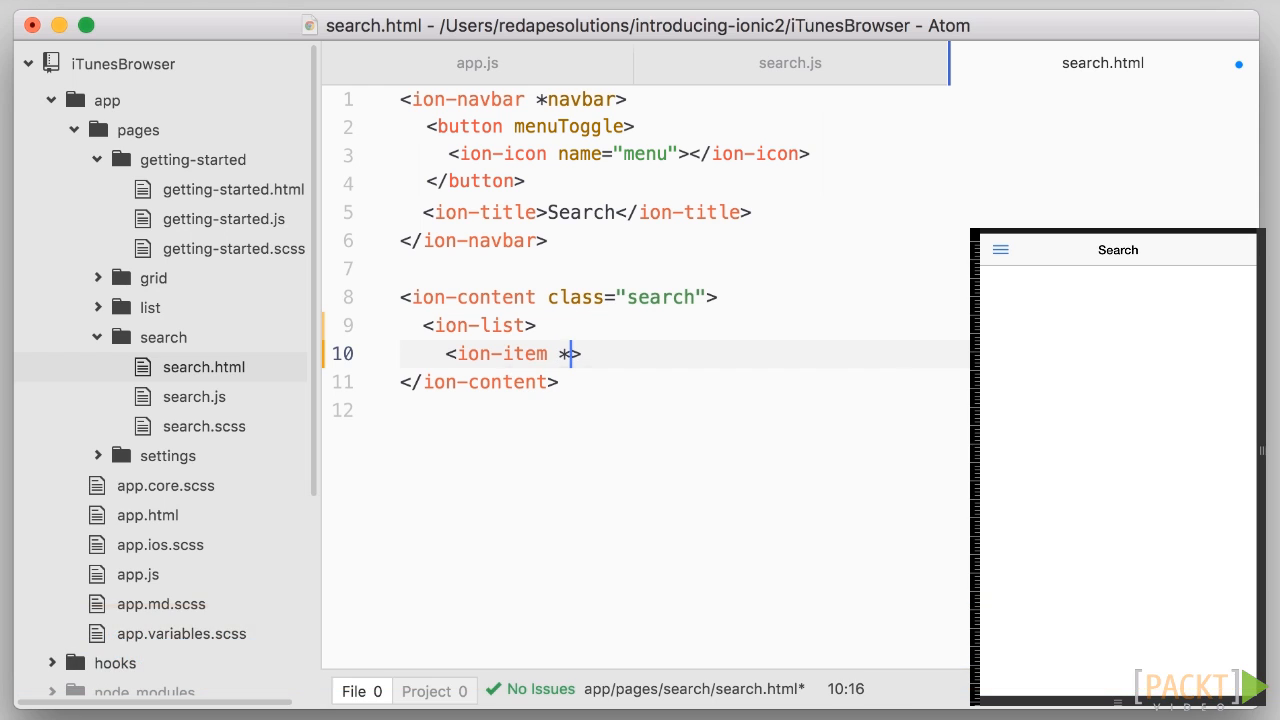
text(ngFor=)
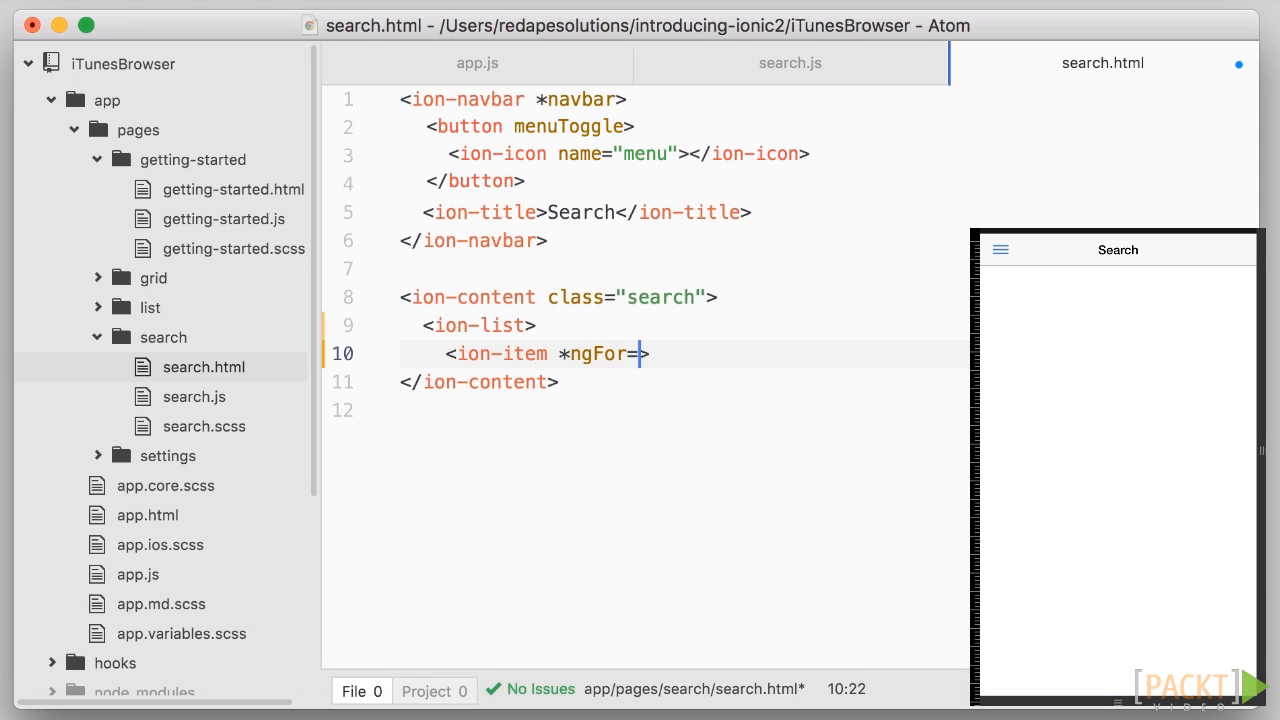
text("#result of results)
text(</ion-list>)
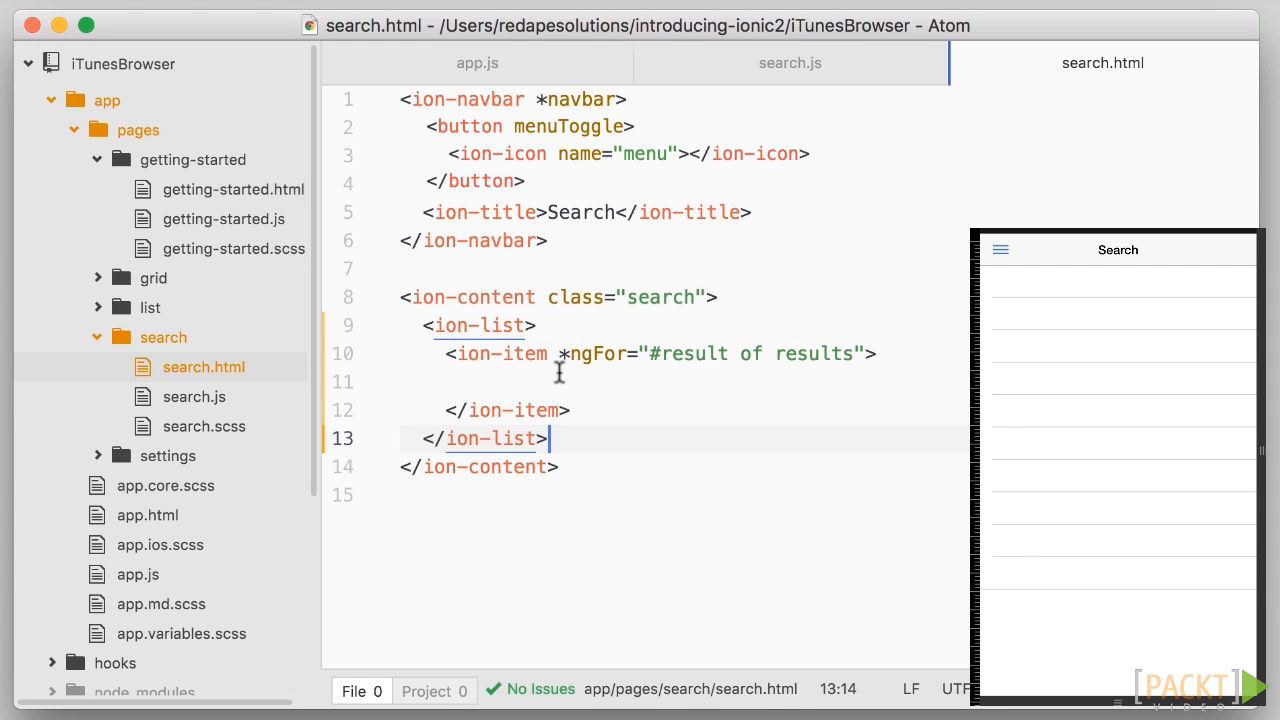
Add an ion-thumbnail item-left with an img whose [src] is result.artworkUrl100.
text(<)
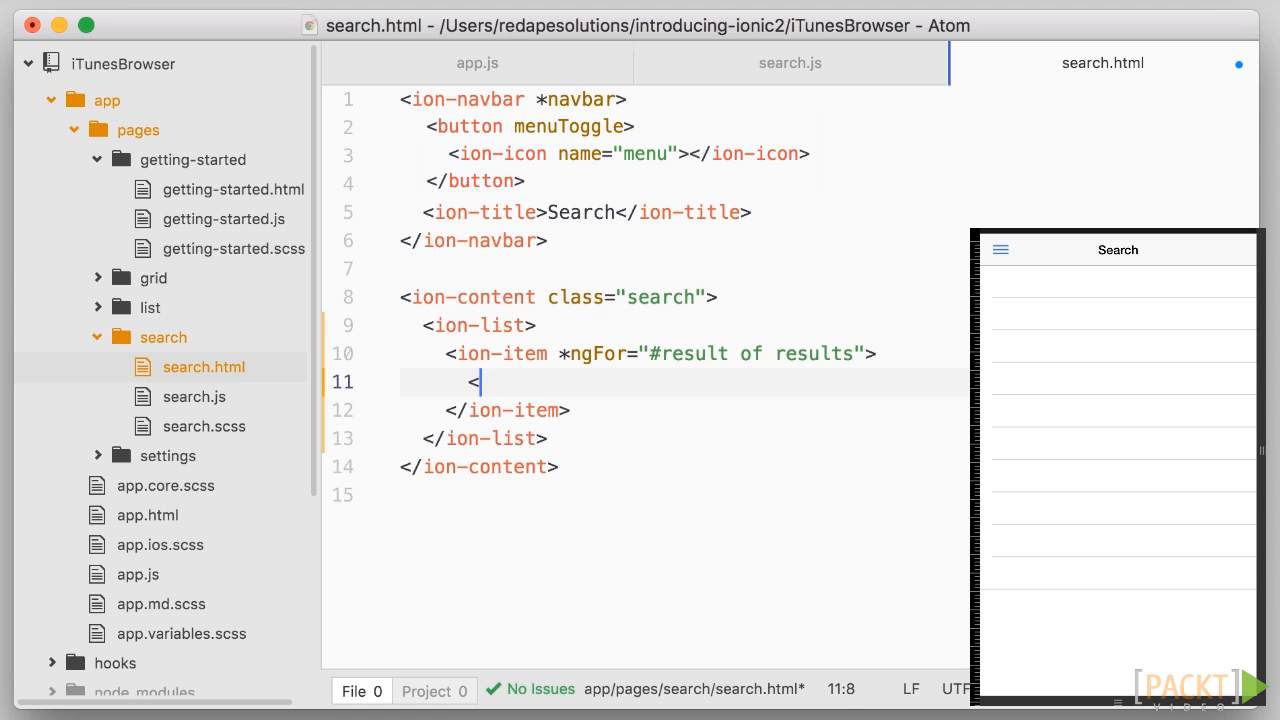
text(ion-thumbnail item-left>)
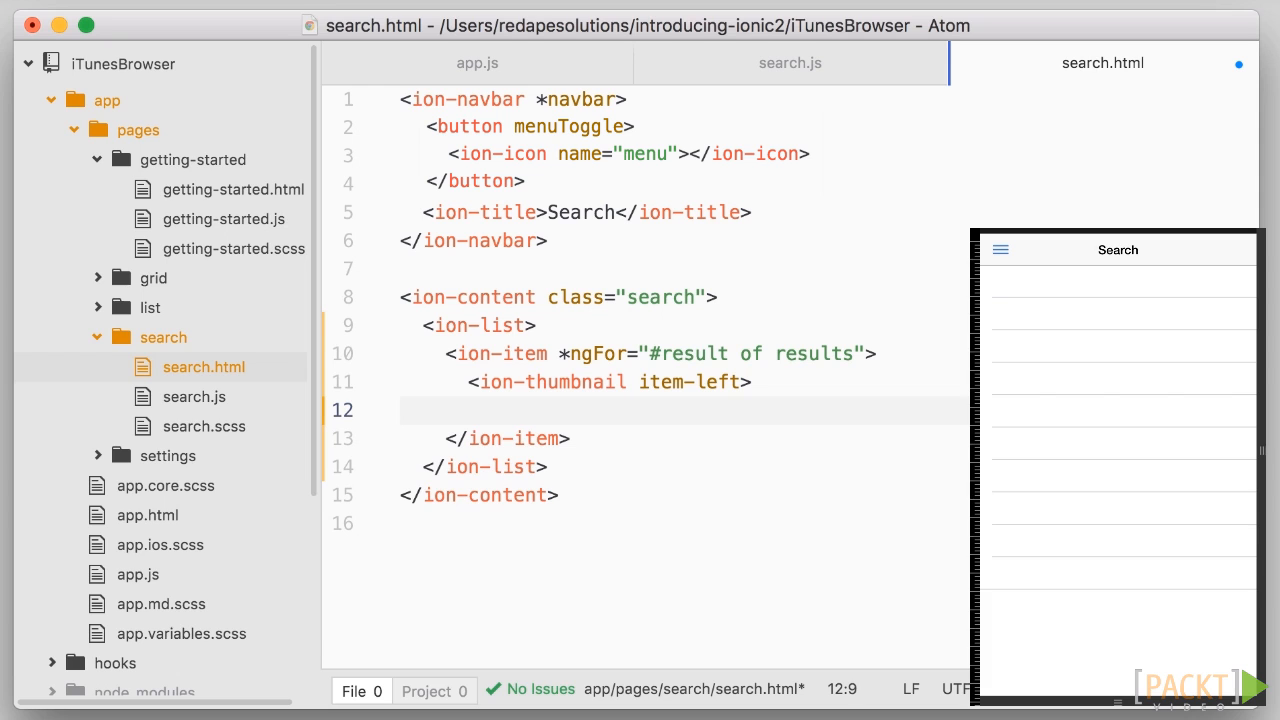
text(<img src="")
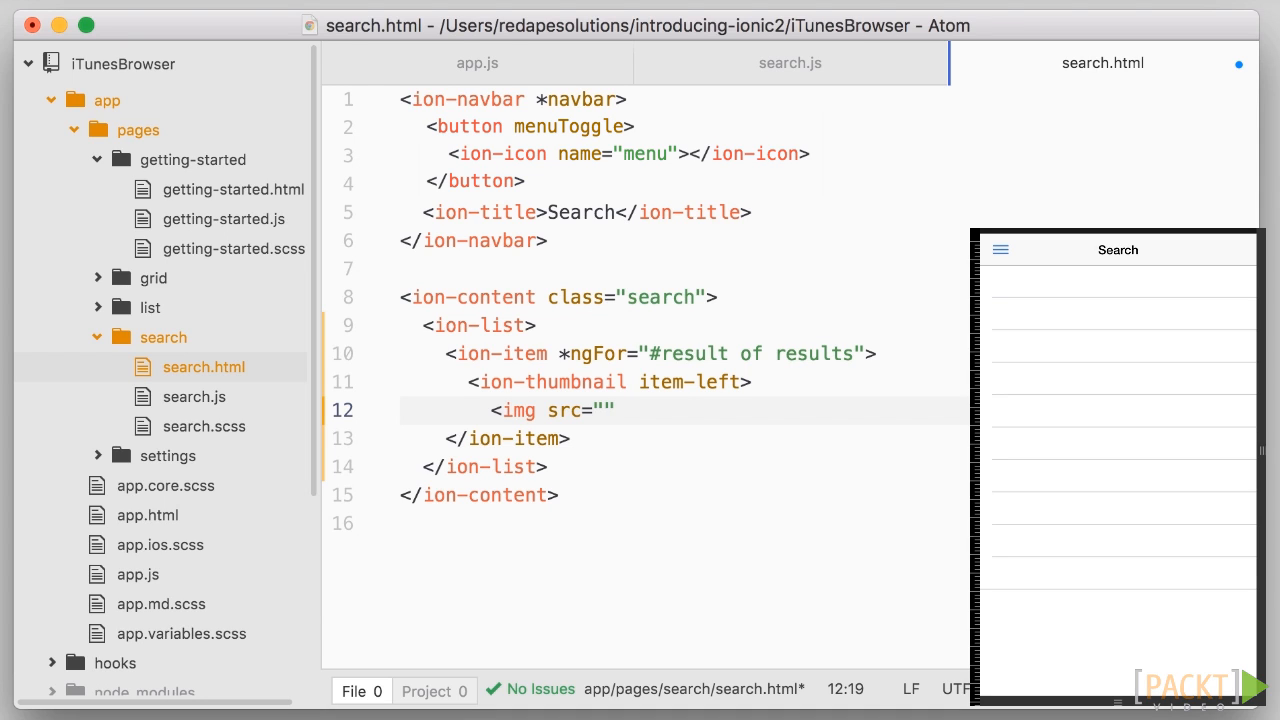
text([)
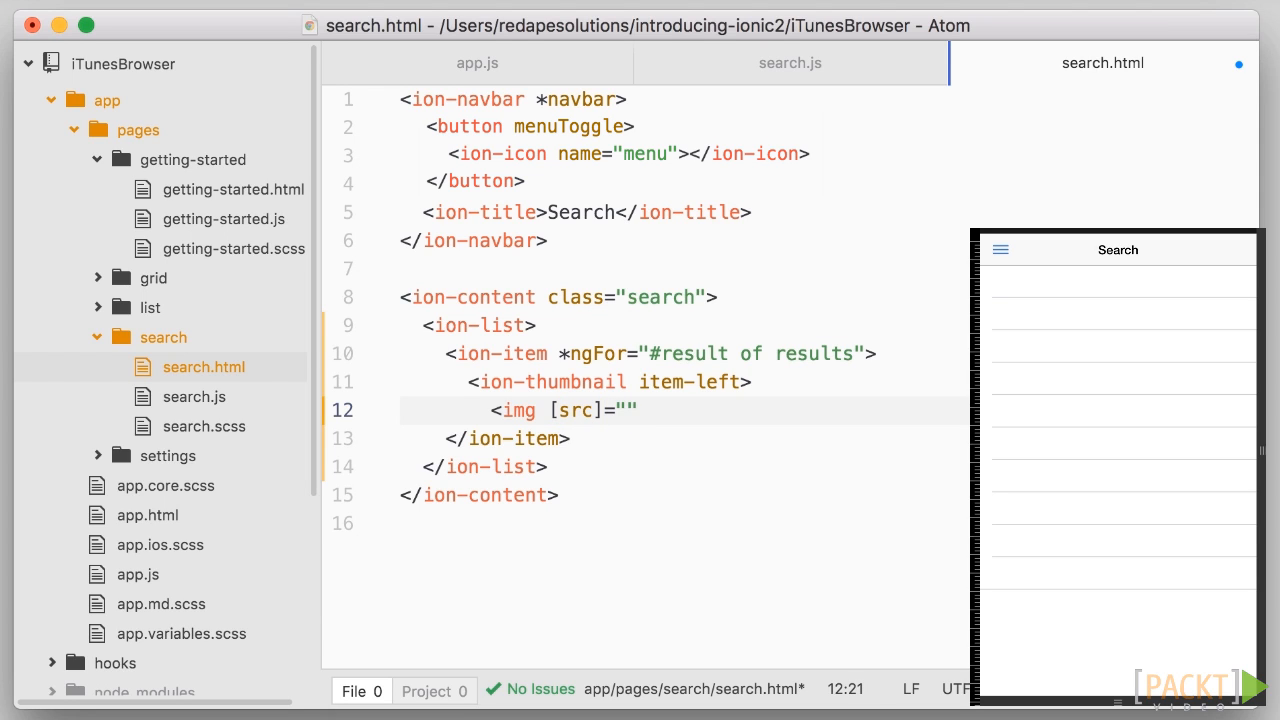
text(result.)
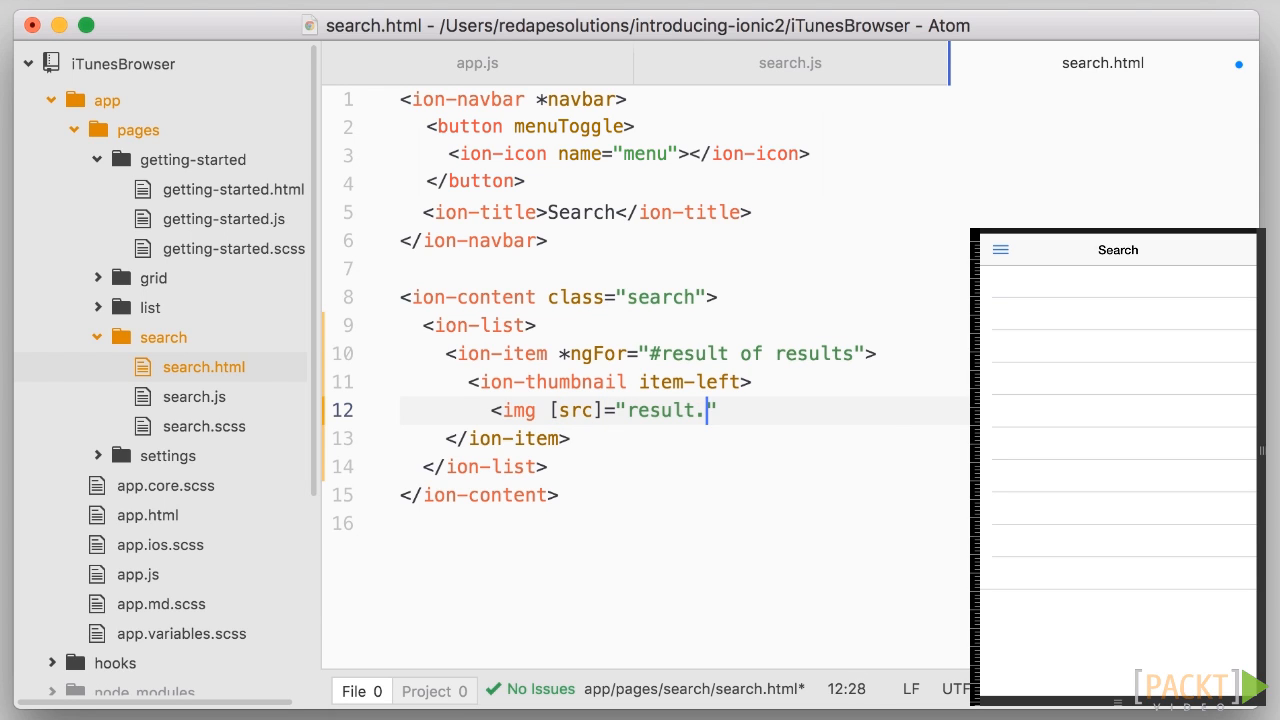
text(artworkUrl100)
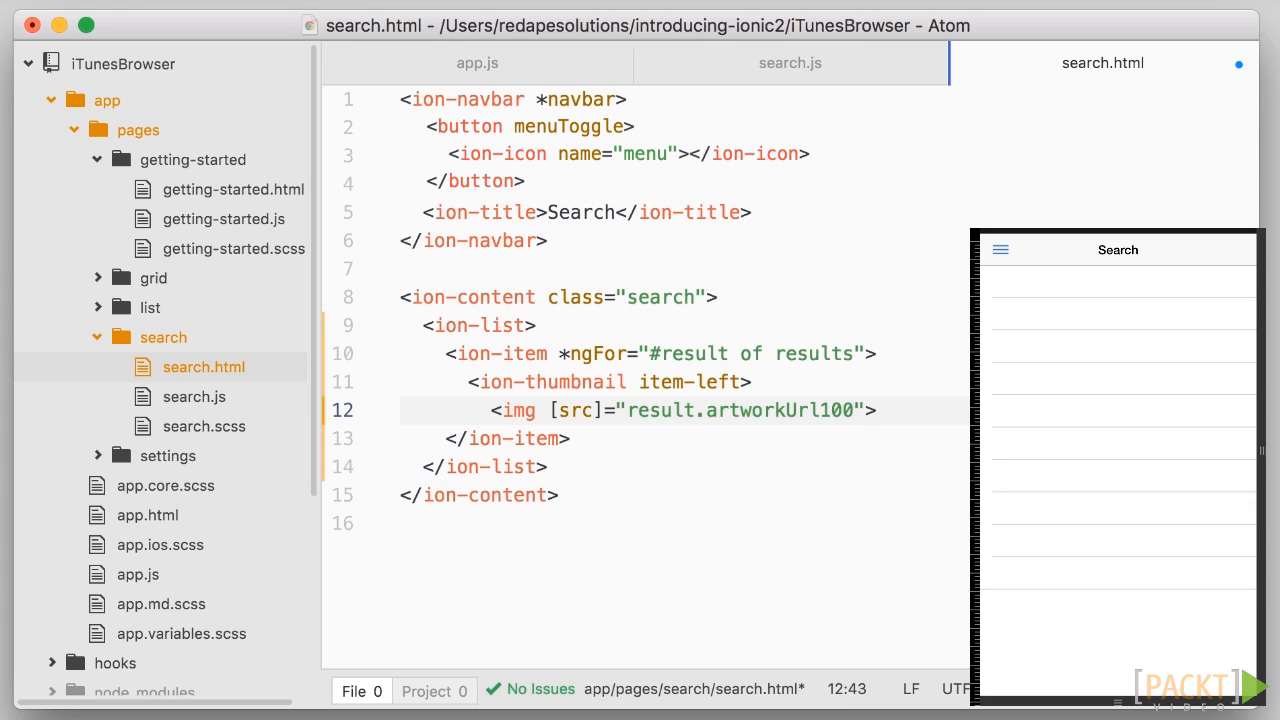
text(</ion-thumbnail>)
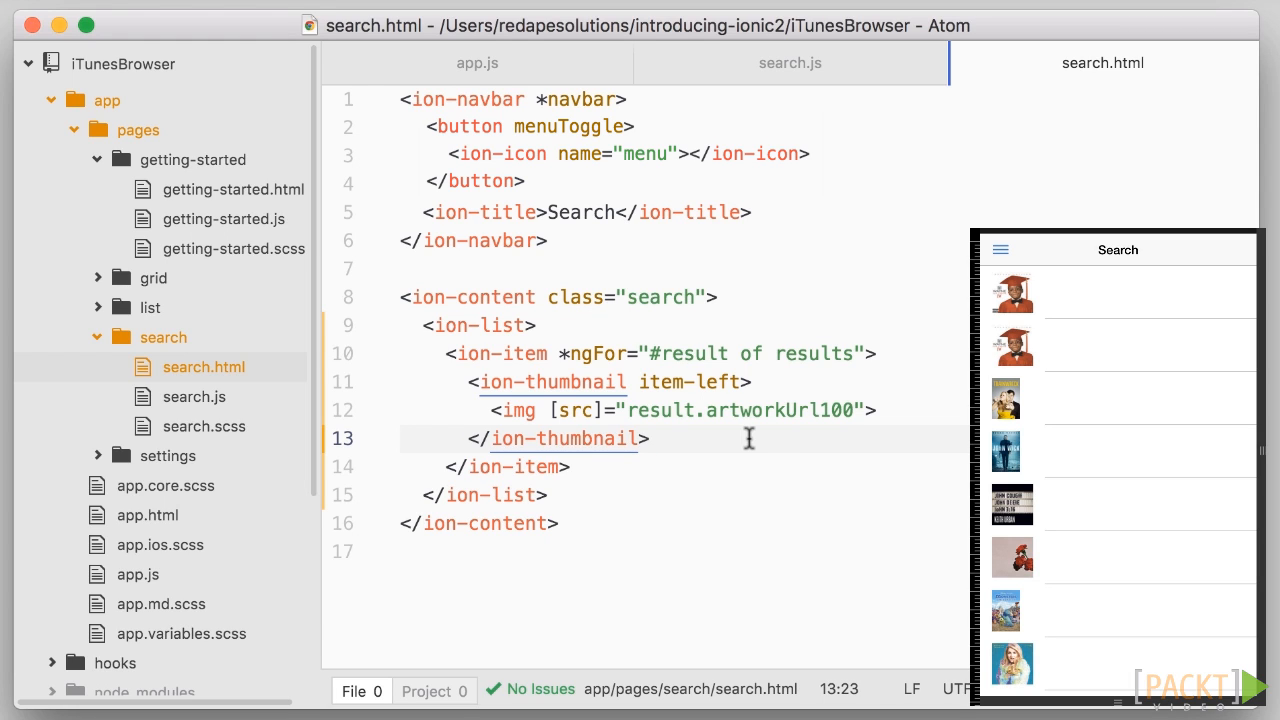
Add an h2 heading bound via [innerText] to result.trackName.
text(<h2></h2>)
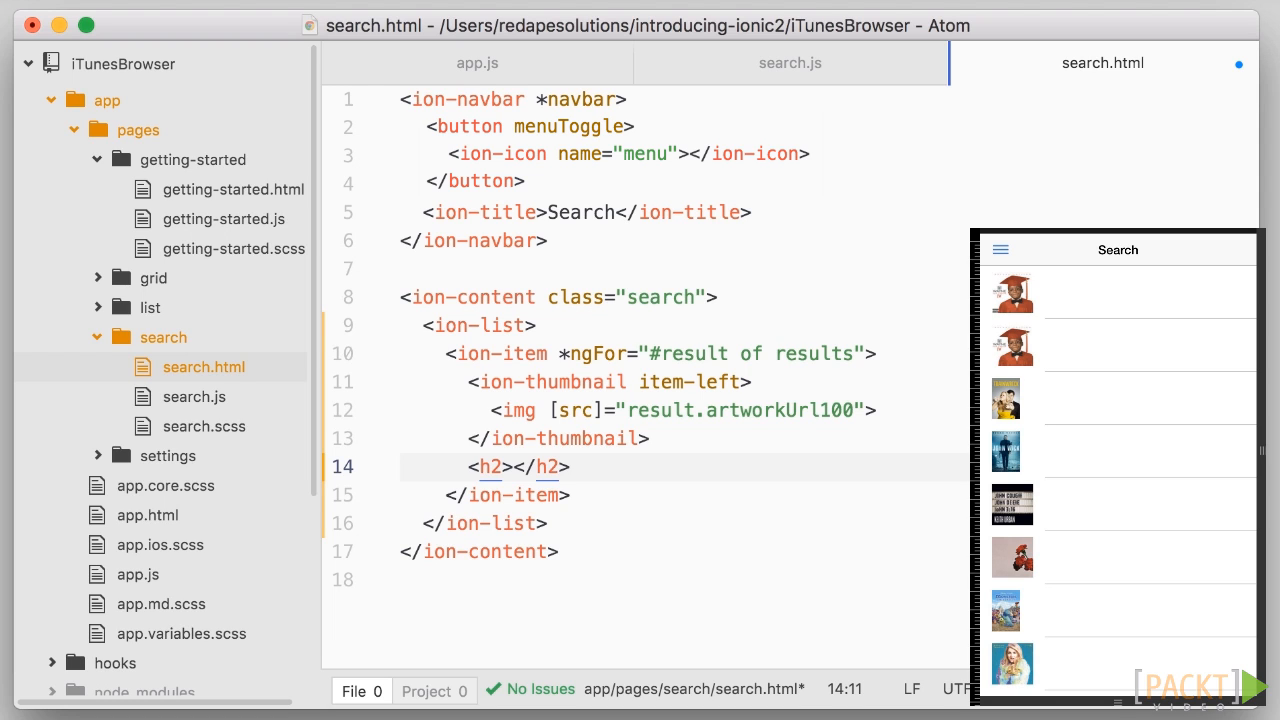
text({{}})
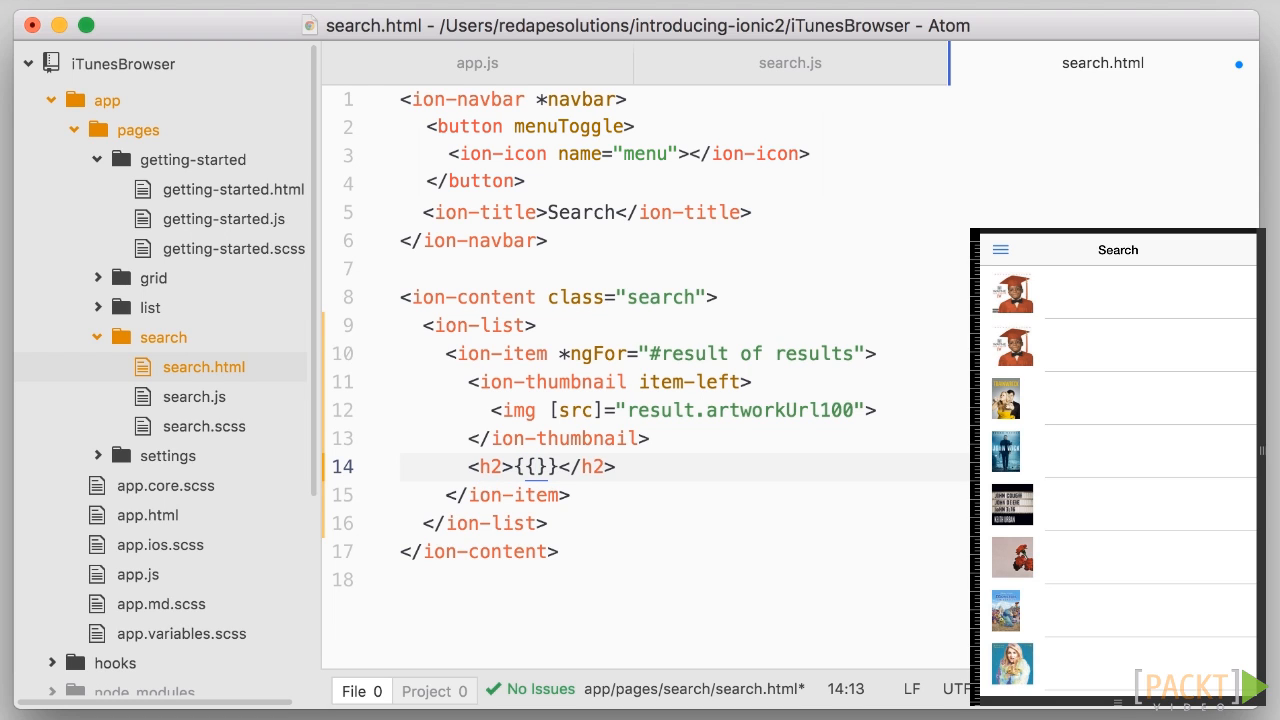
text(result.)
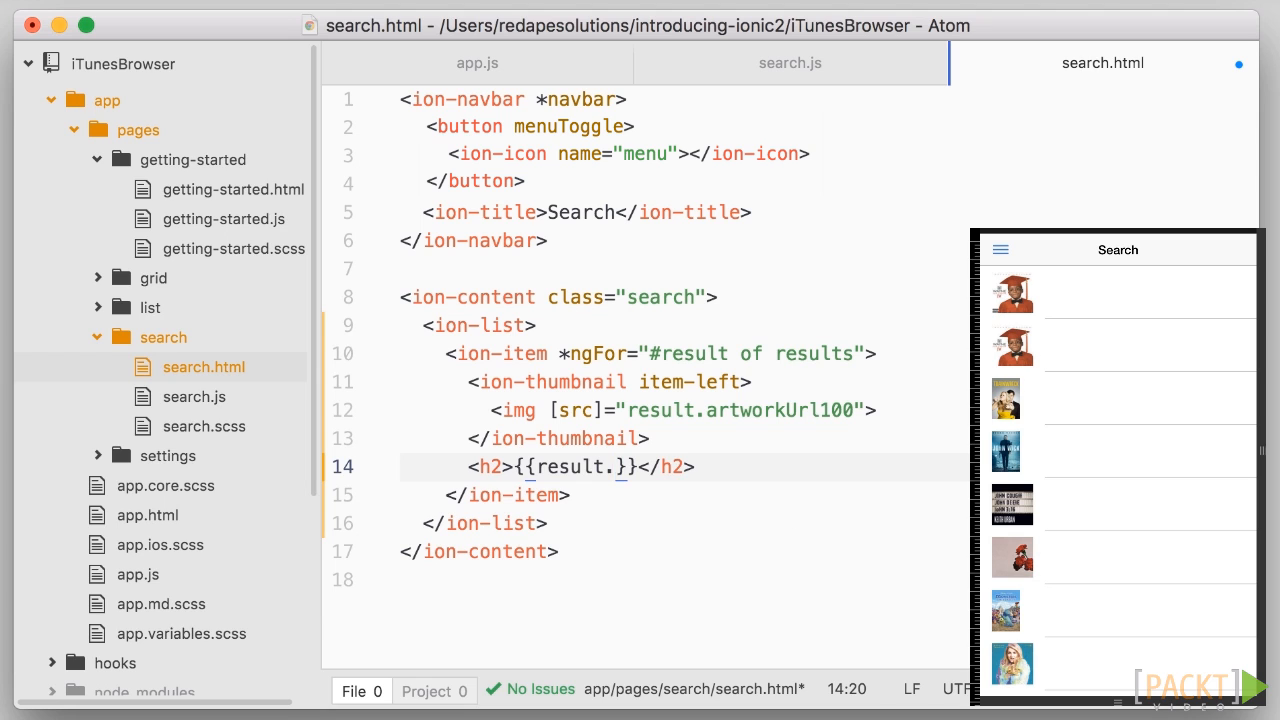
text(trackName)
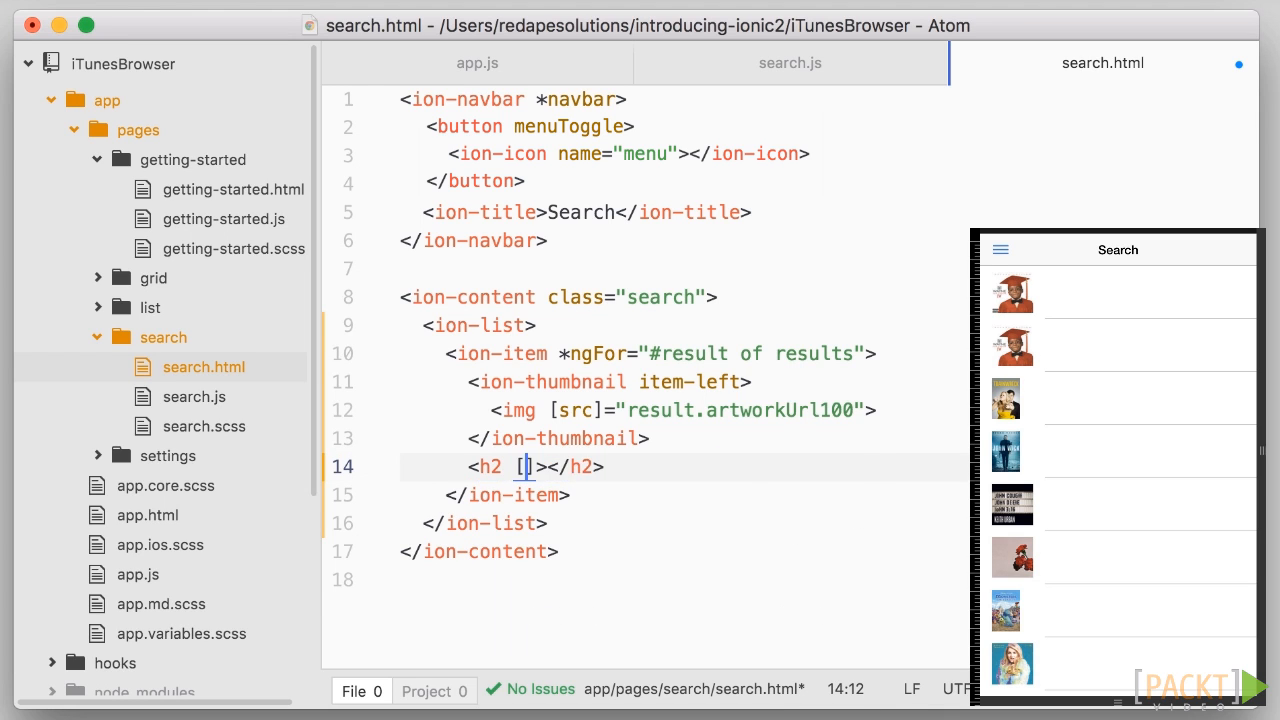
text([innerText])
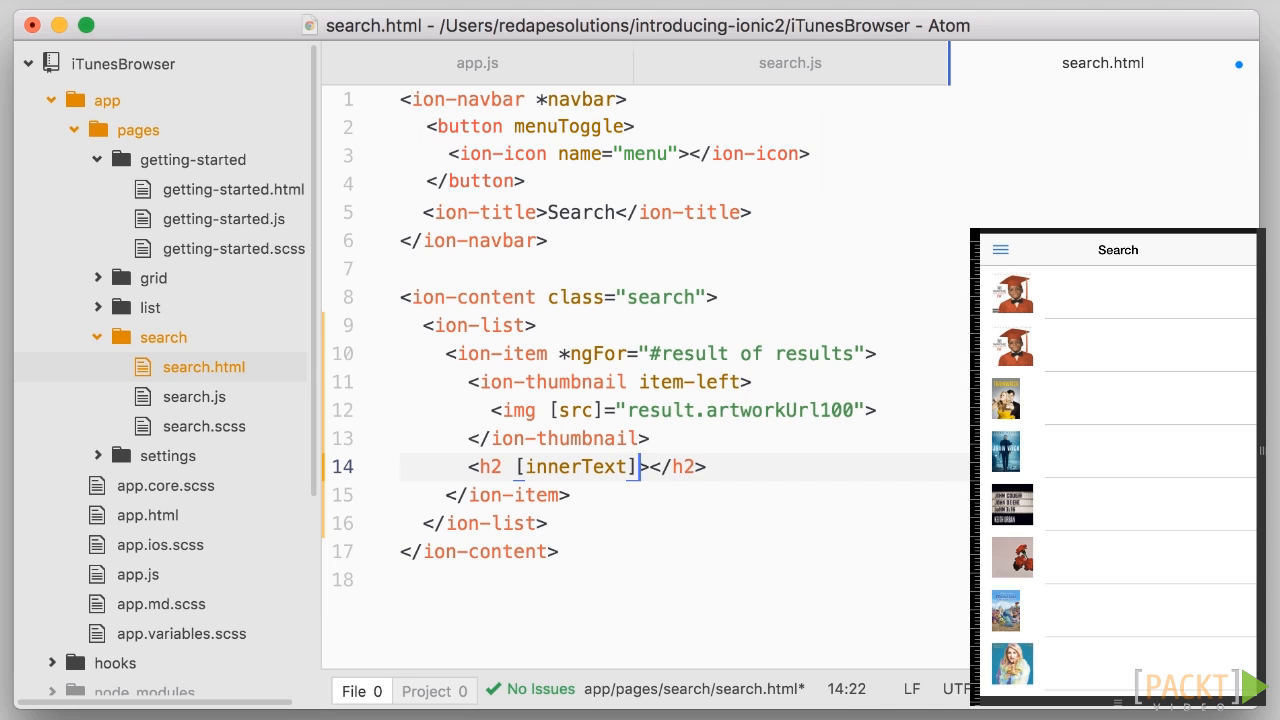
text("result.trackName">)
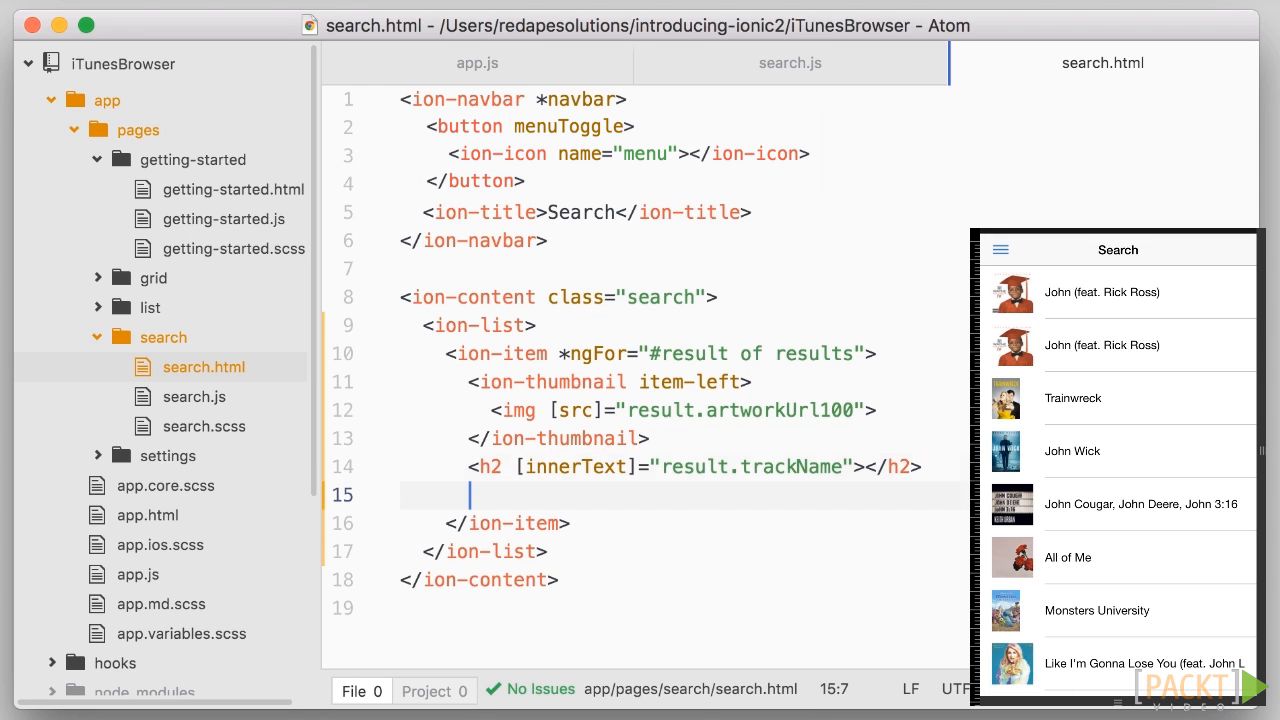
Add a paragraph showing {{result.artistName}} below the heading.
text(<p>{{result.}})
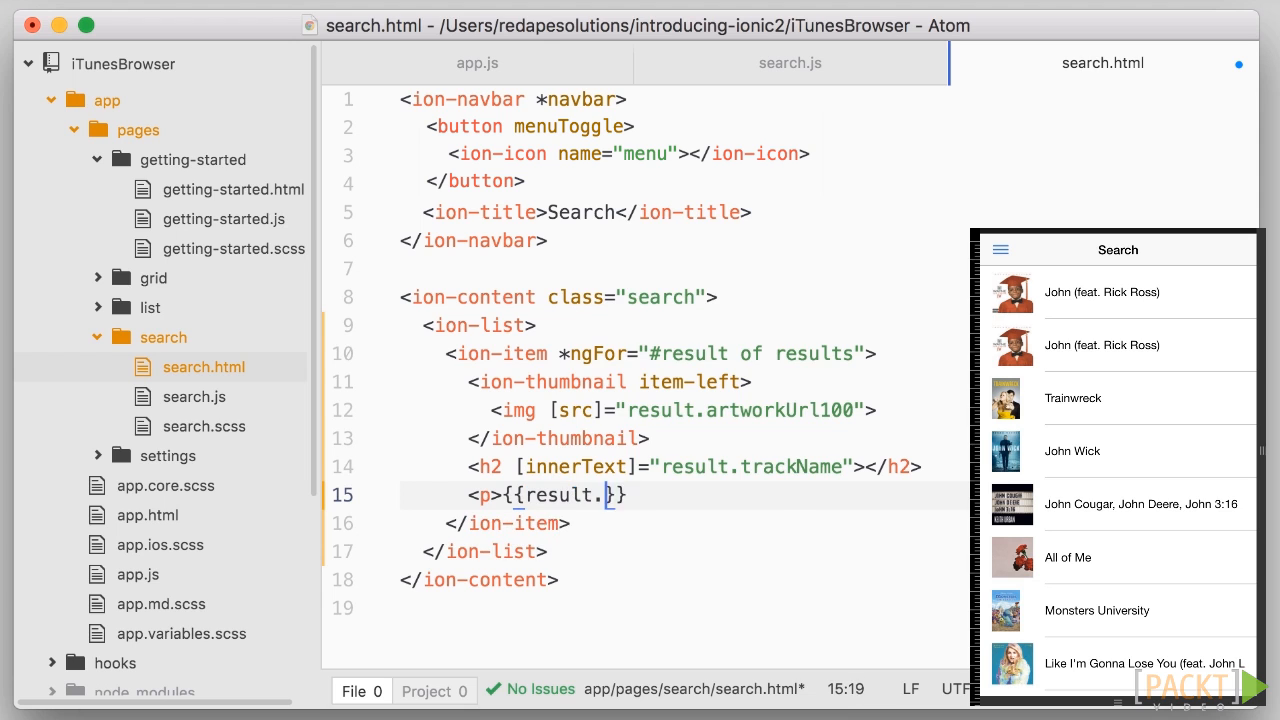
text(artistName}}</p>)
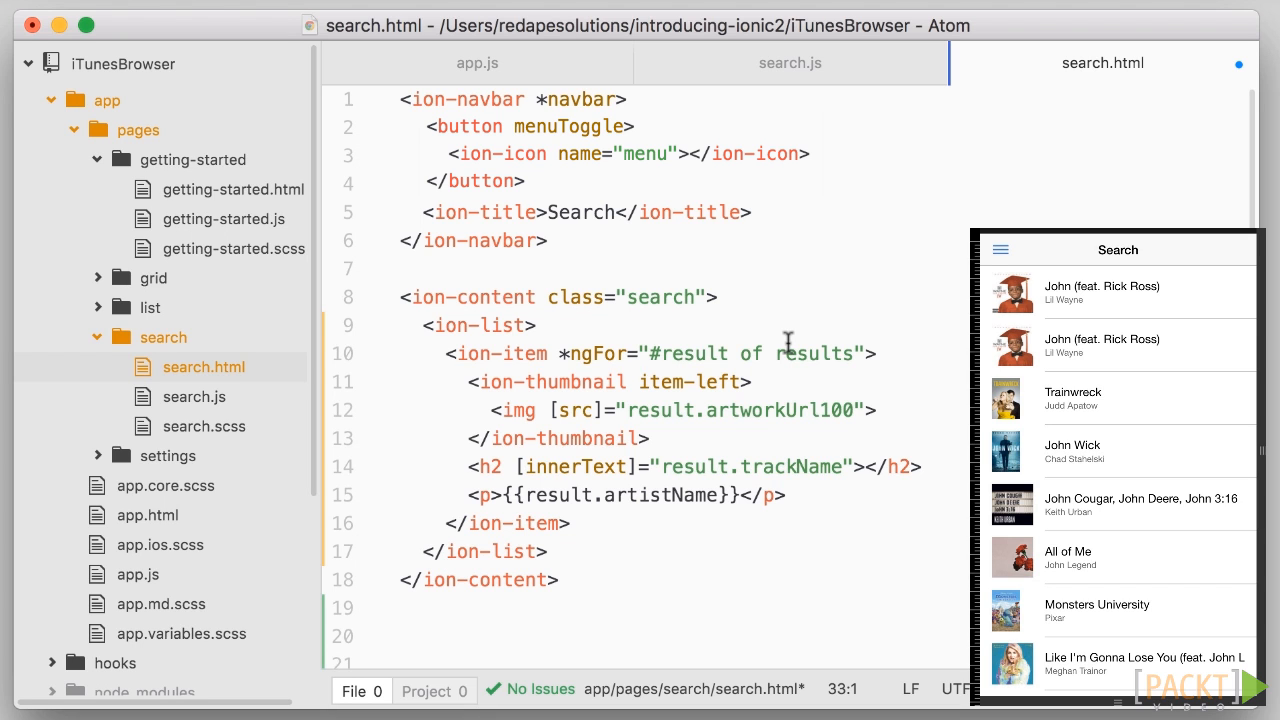
Below the artist paragraph, add an item-right icon with a [name] binding on result.kind.
scroll(down, 3)
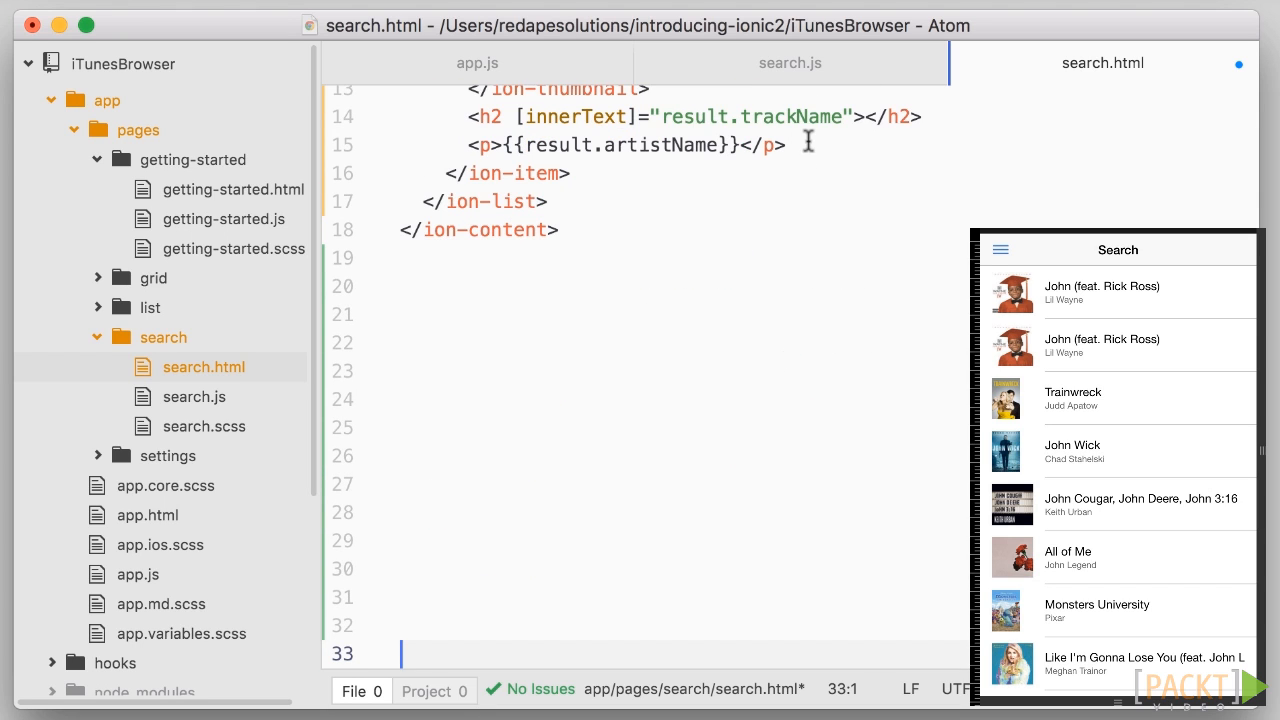
text(<ic)
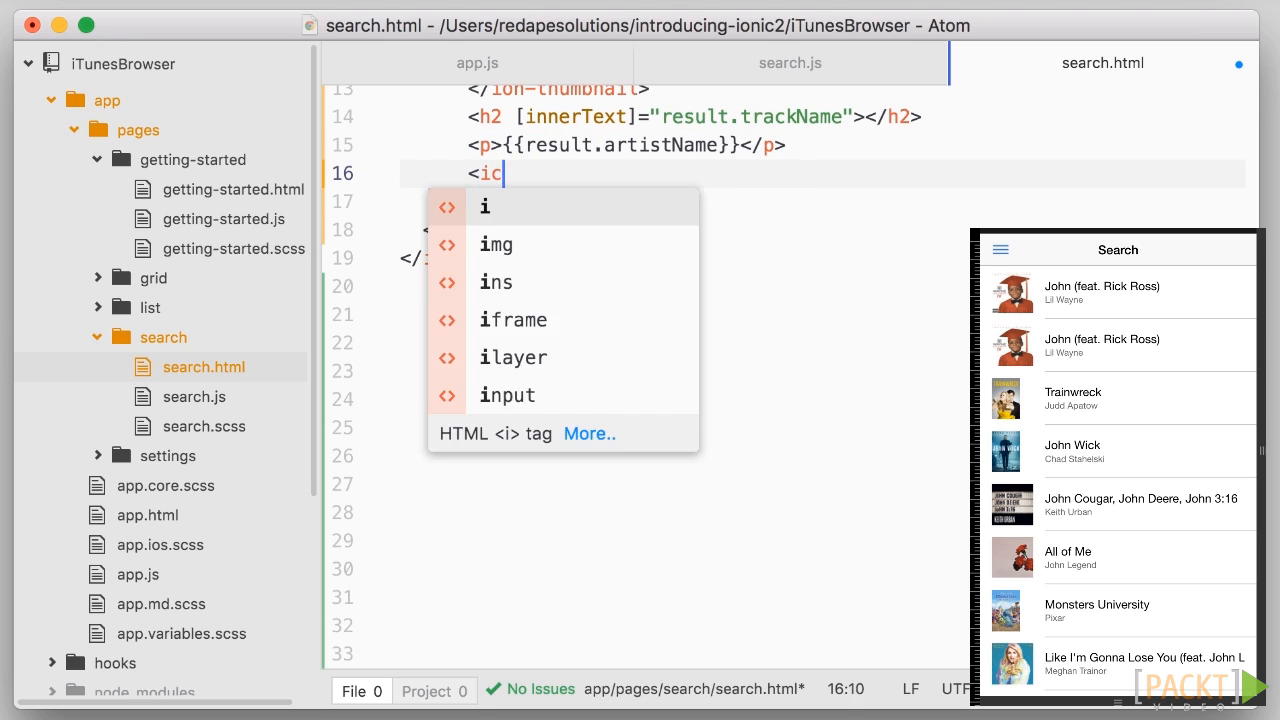
text(on item-right)
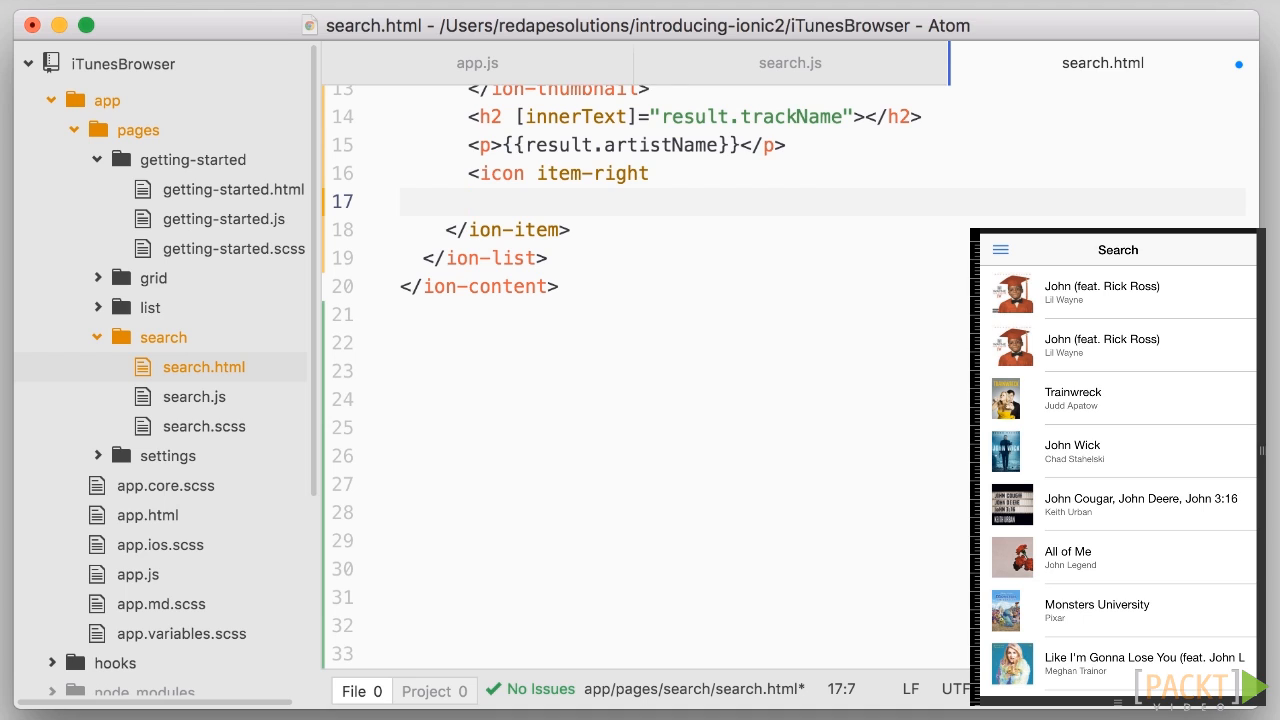
text([name]=")
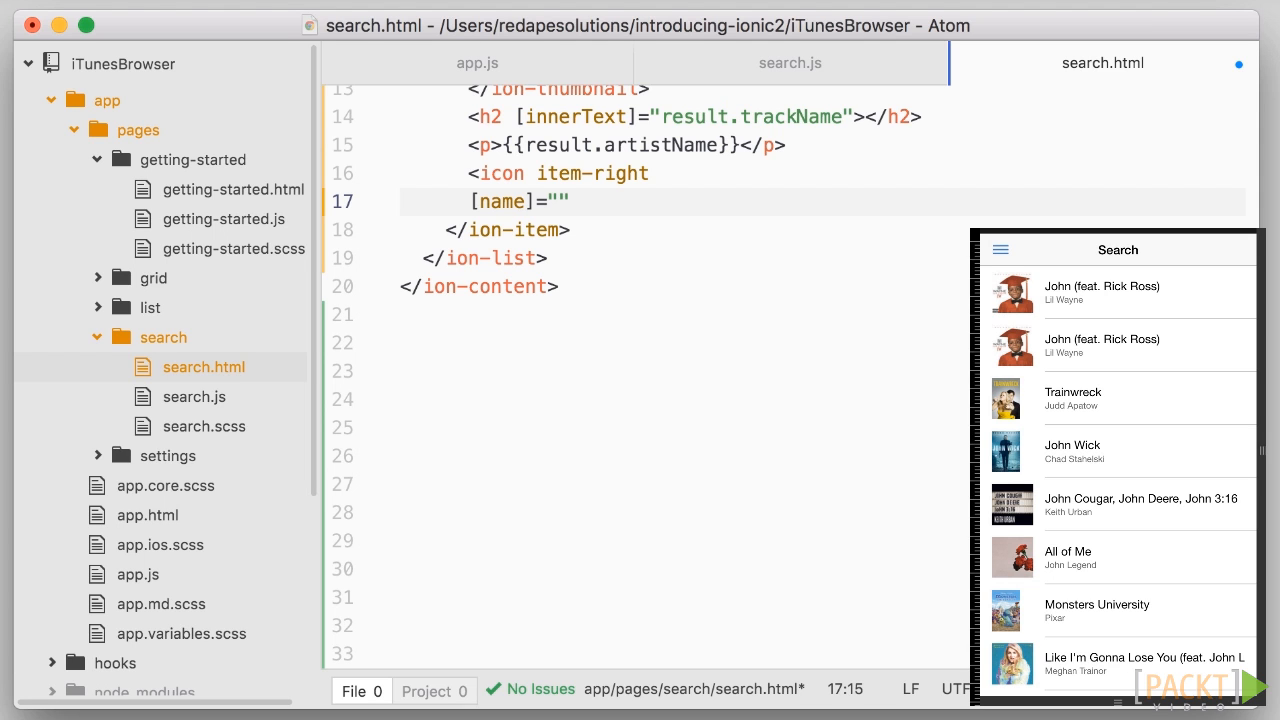
text(result.kind)
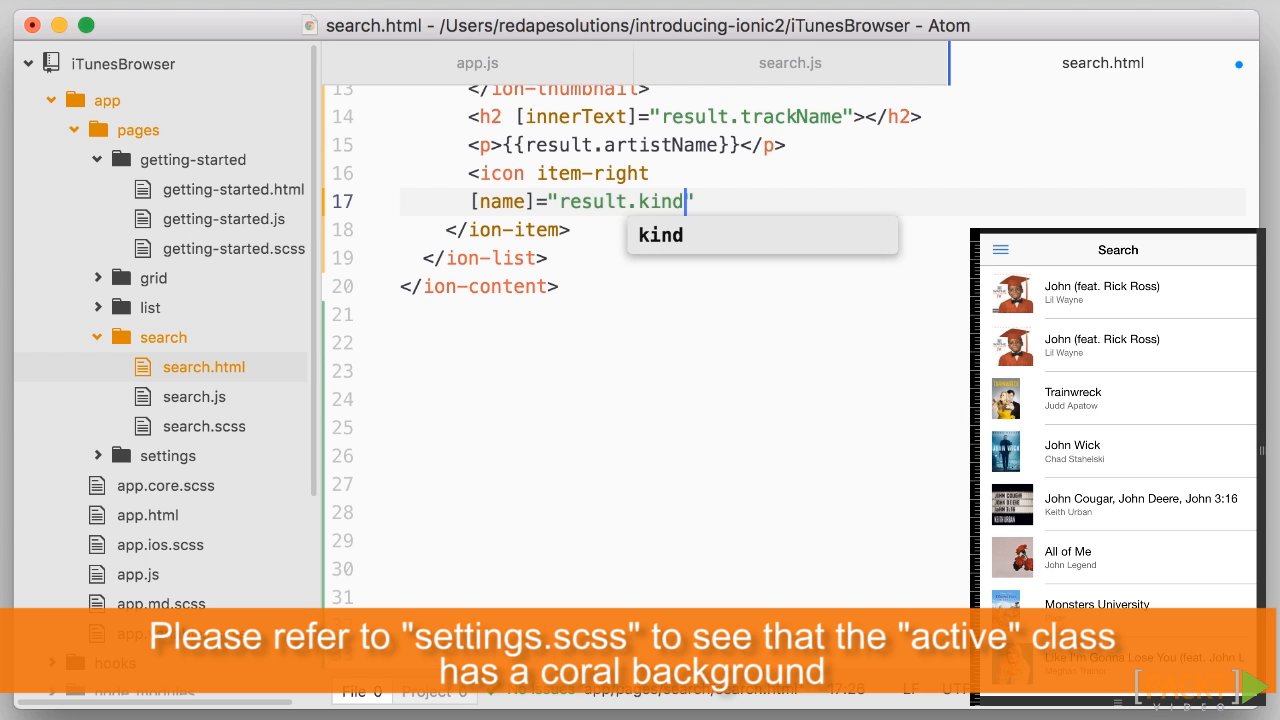
Make the icon name 'musical-notes' when kind is 'song', otherwise 'film'.
text(==='song')
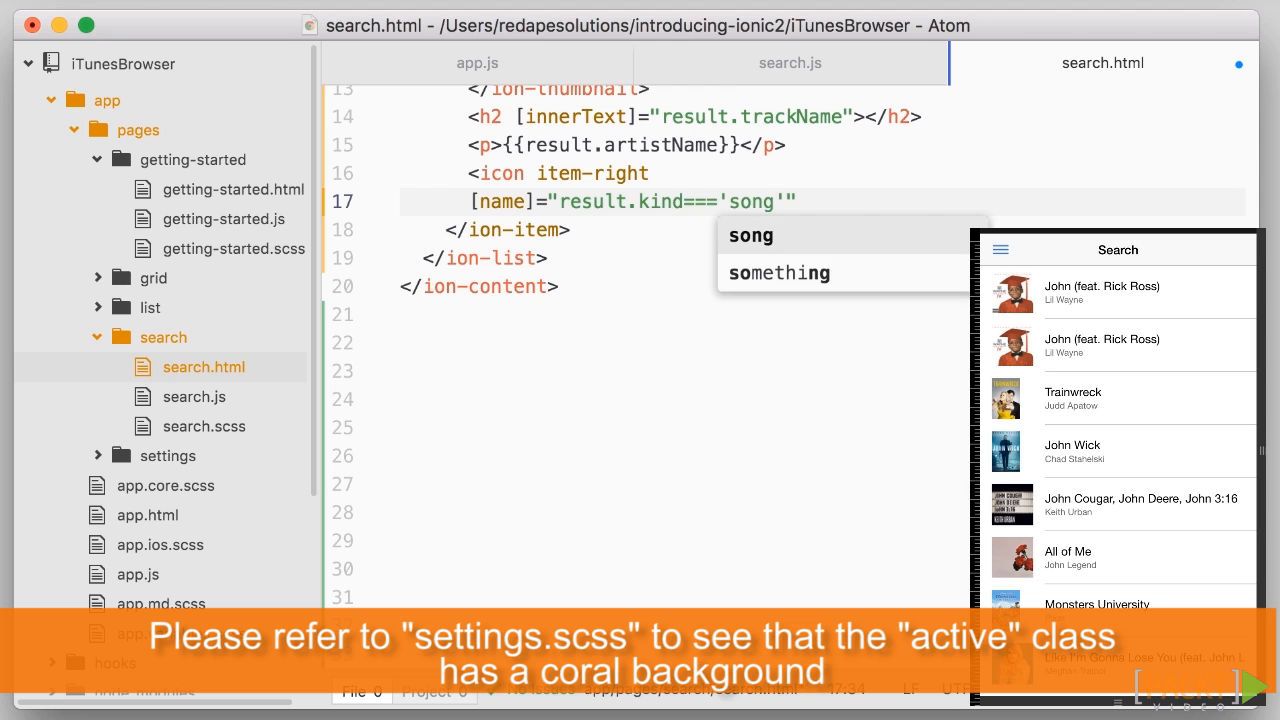
text(? 'mus)
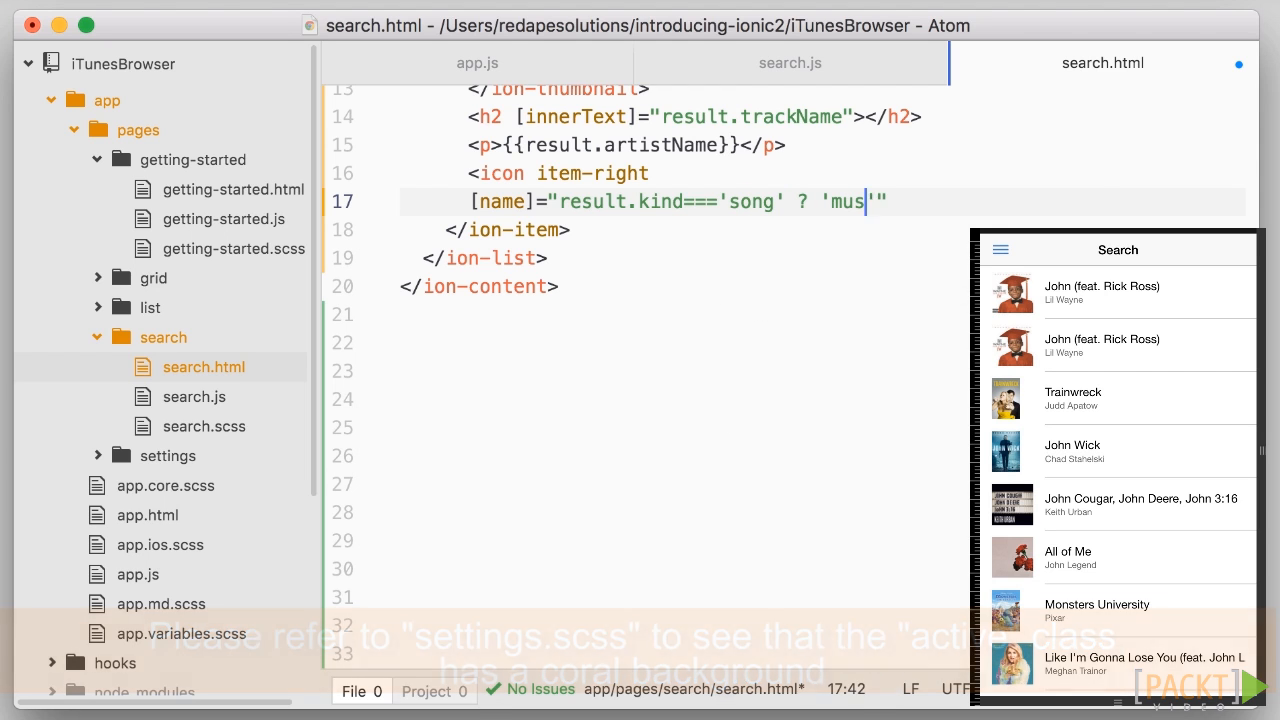
text(ical-notes)
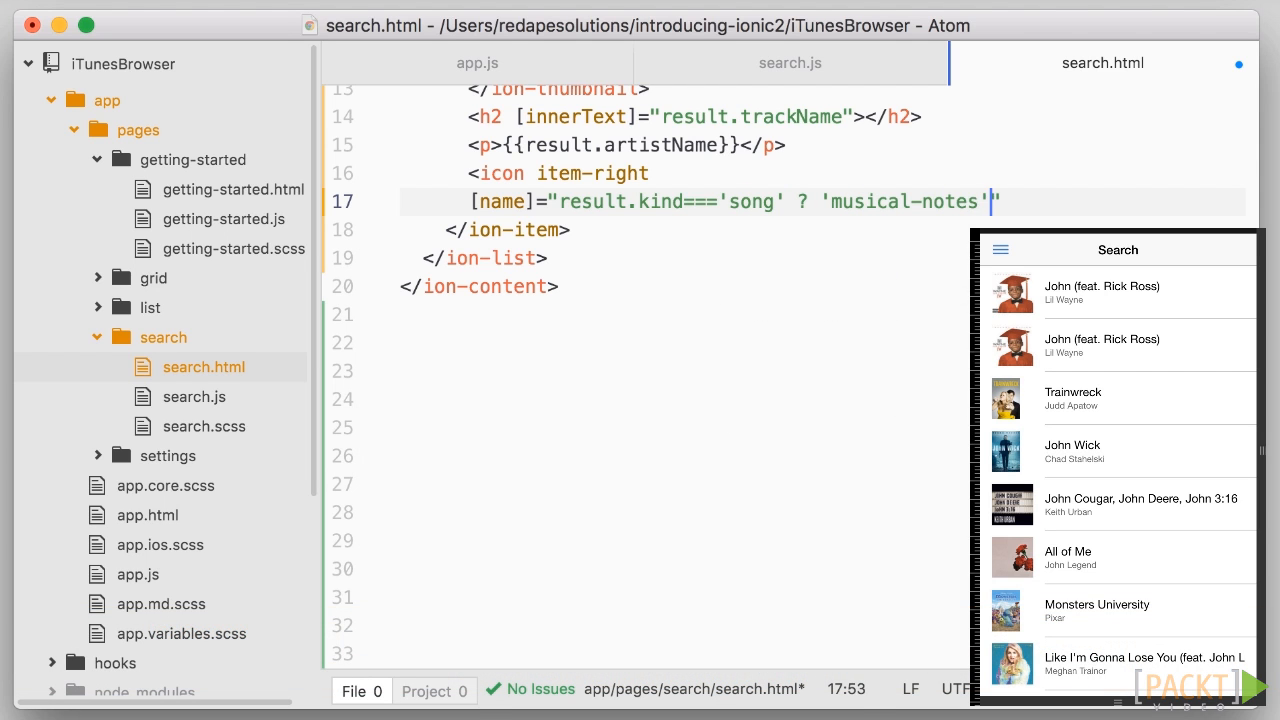
text(: 'fil')
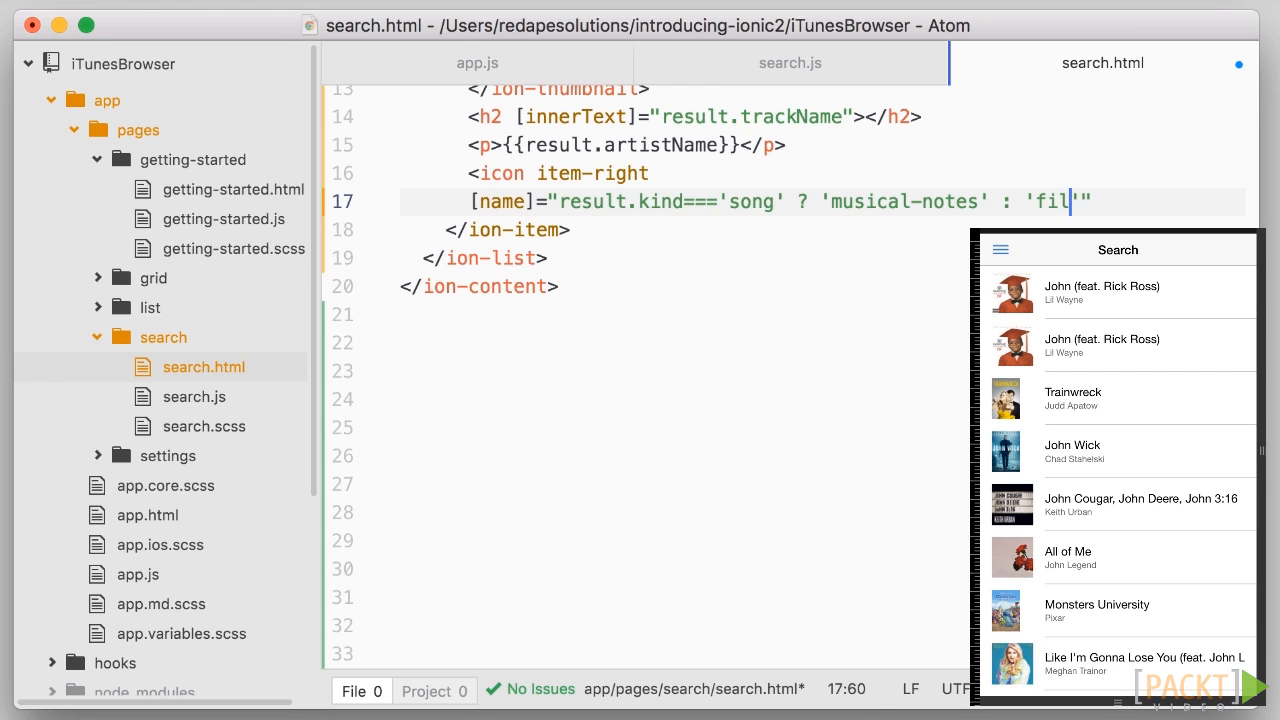
text(m"></icon>)
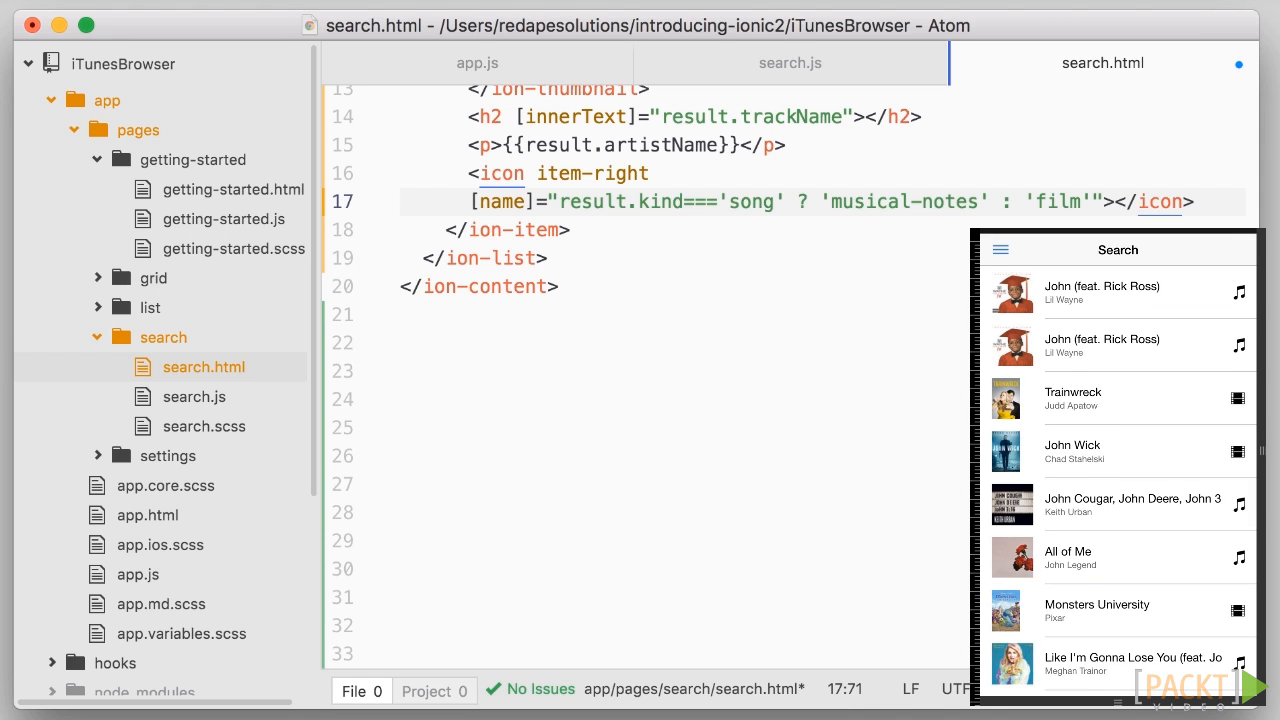
Add a second item-right person icon on the next line.
text(<i)
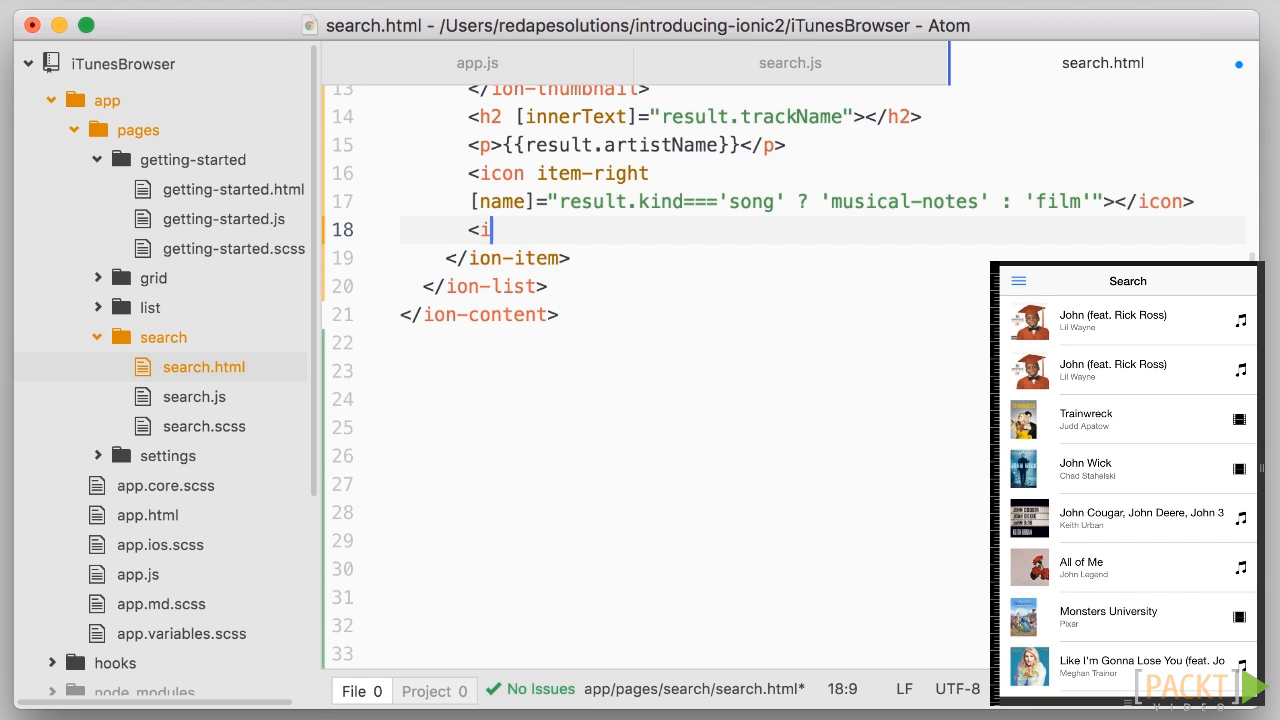
text(con item-rig)
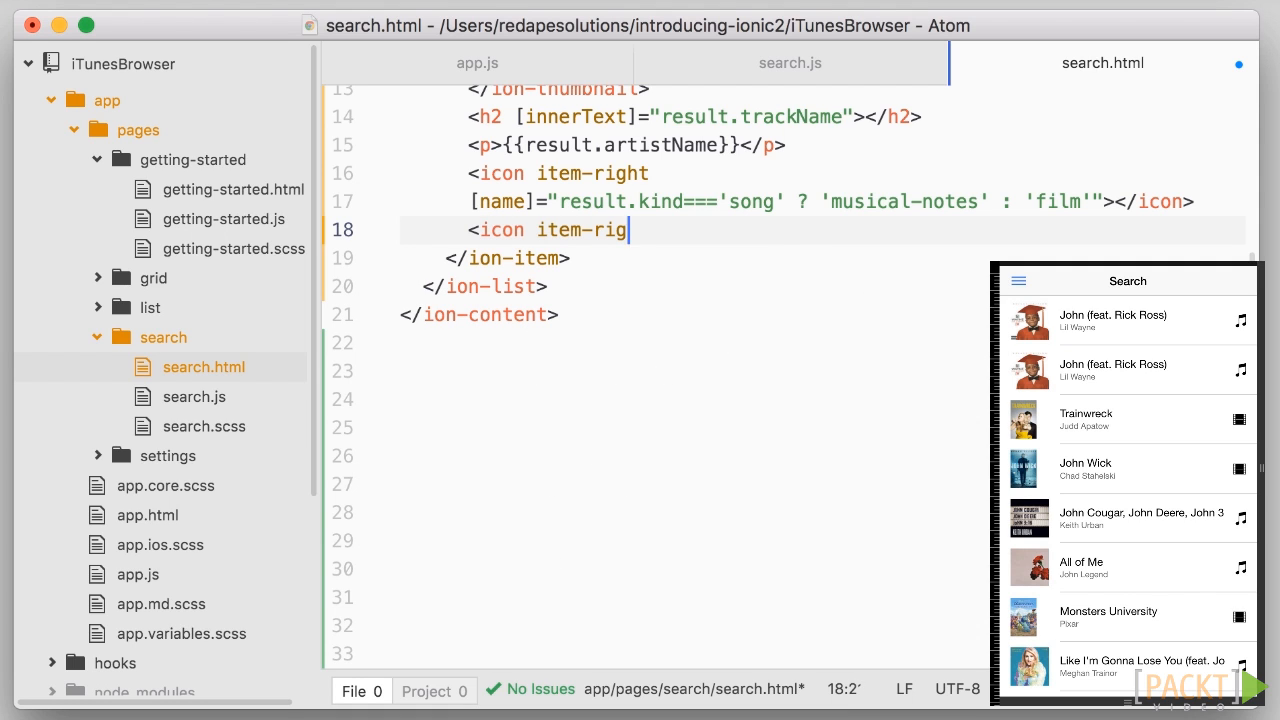
text(ht person)
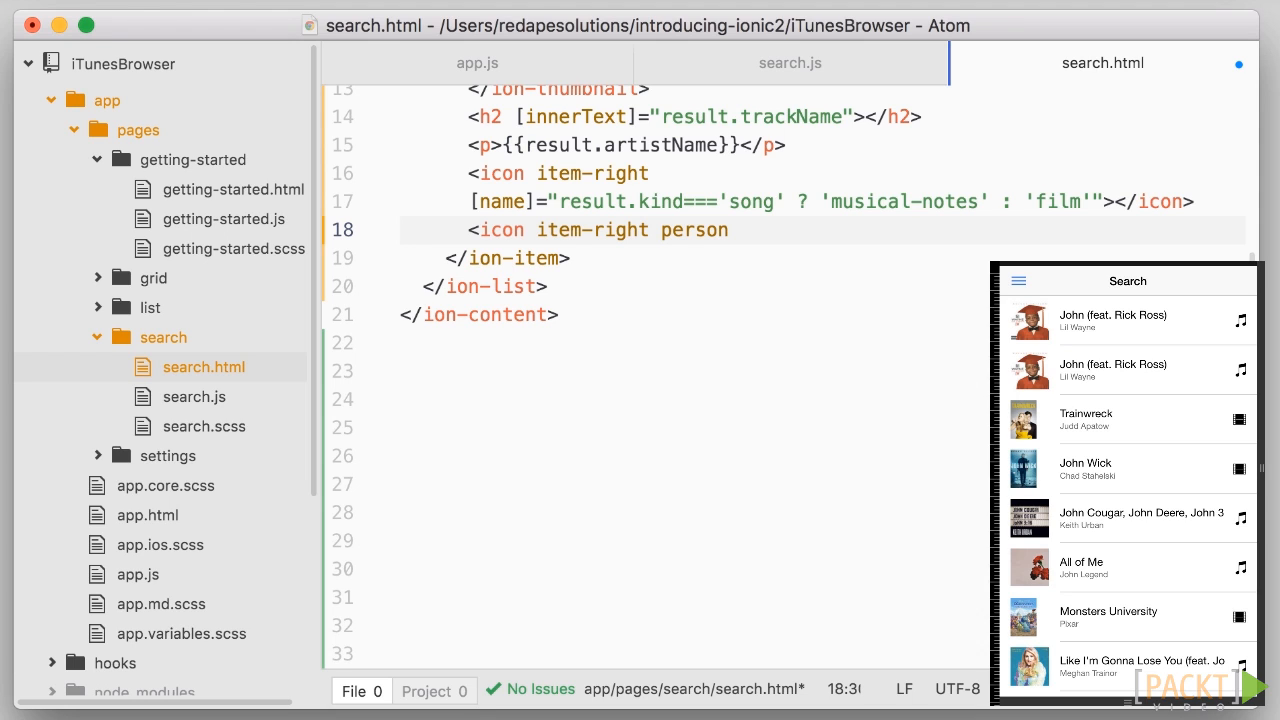
click(740, 229)
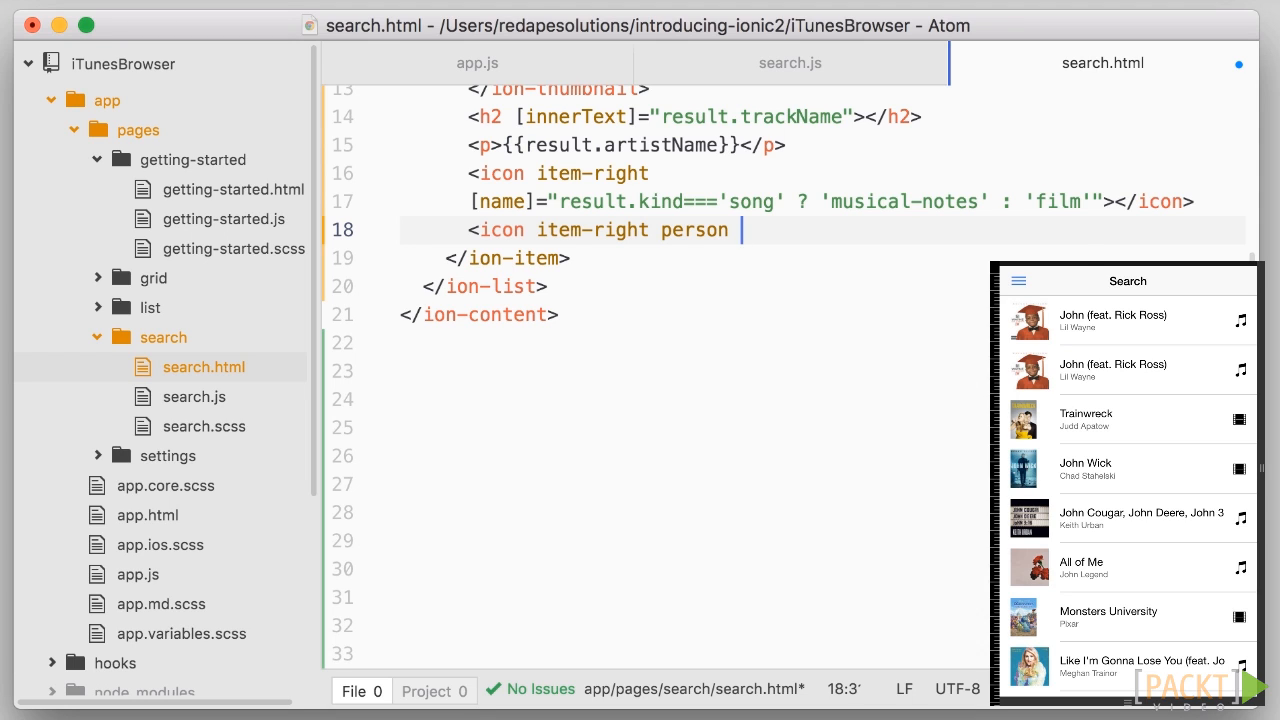
Hide the person icon with [hidden]="result.kind !== 'song'" and close the tag.
text([hid])
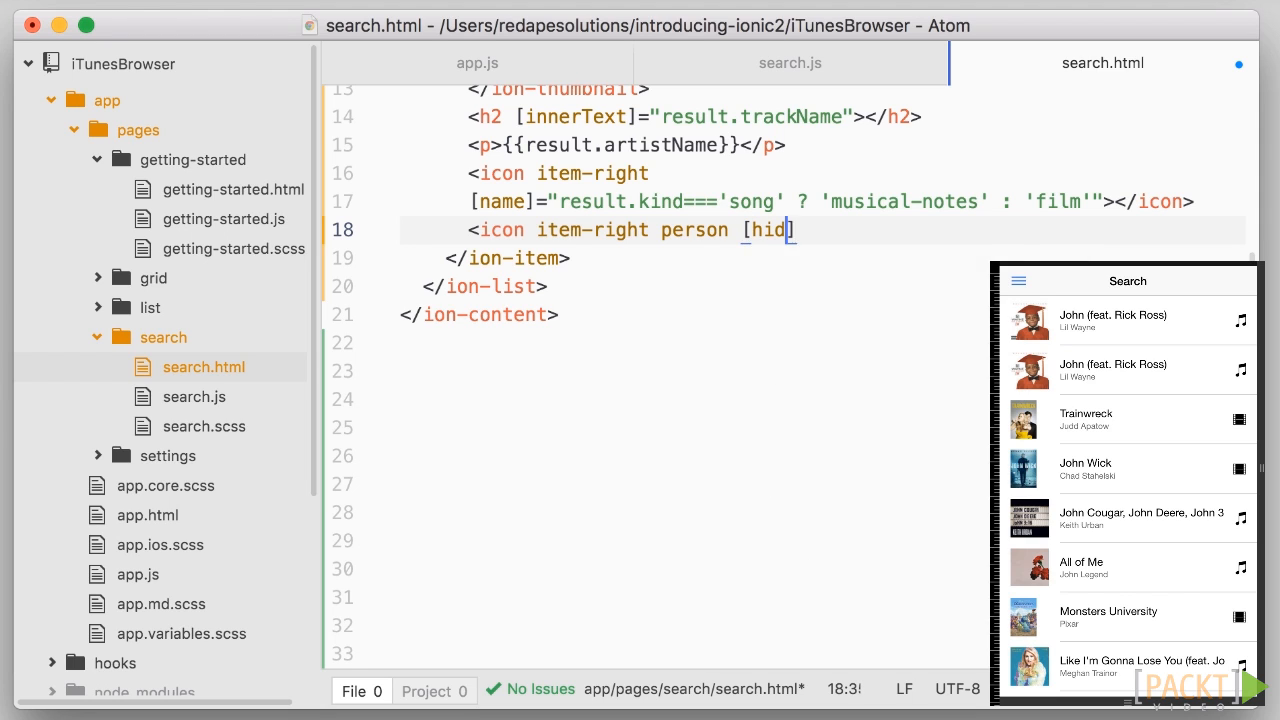
text(den]=")
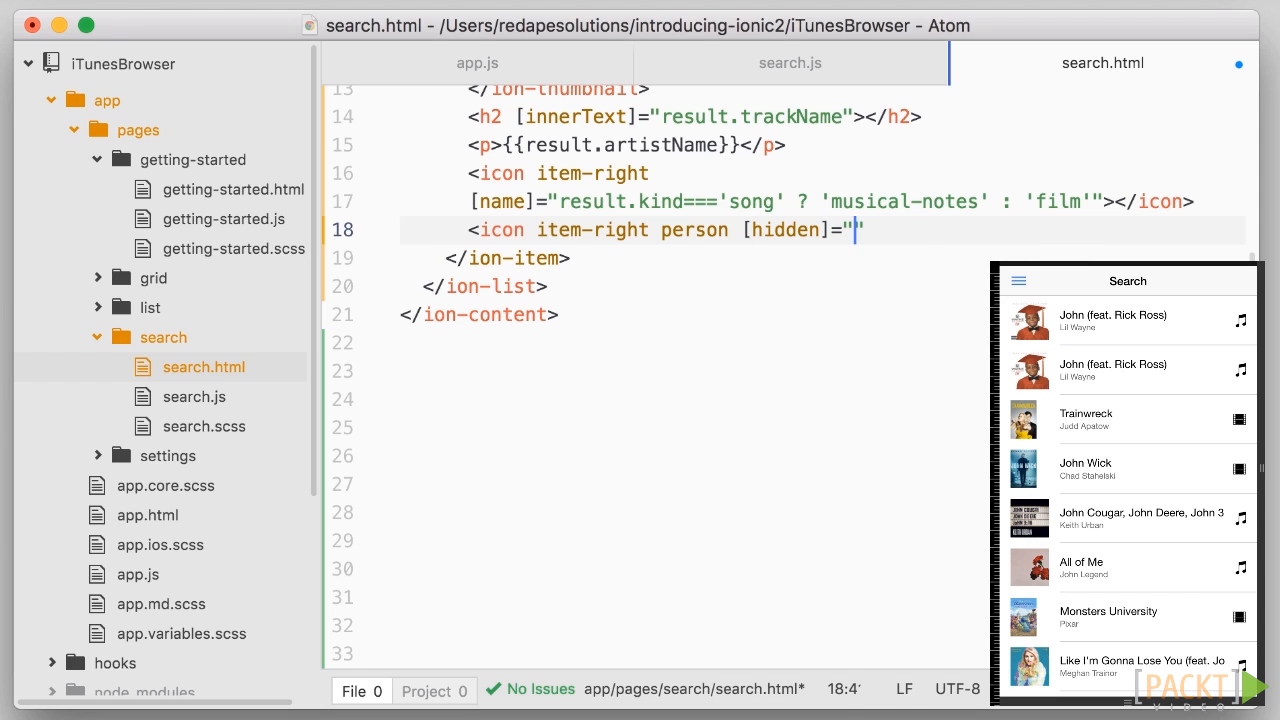
text(result.)
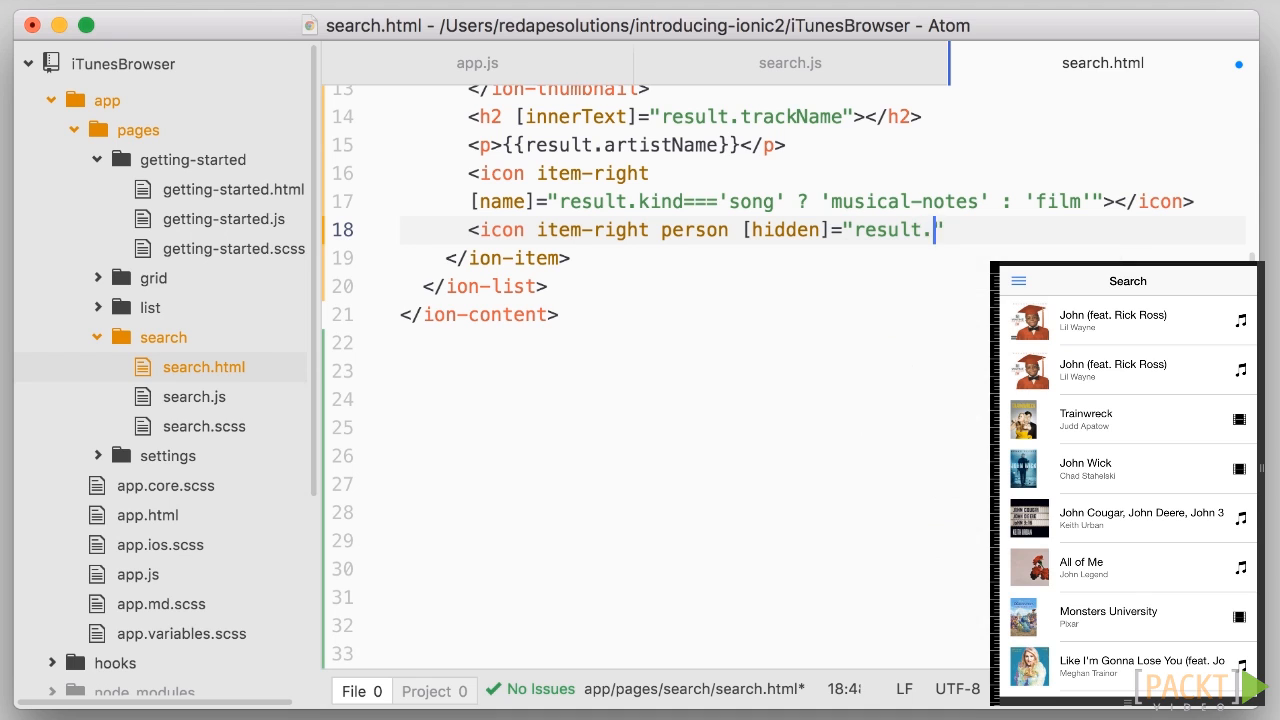
text(kind !== 'song')
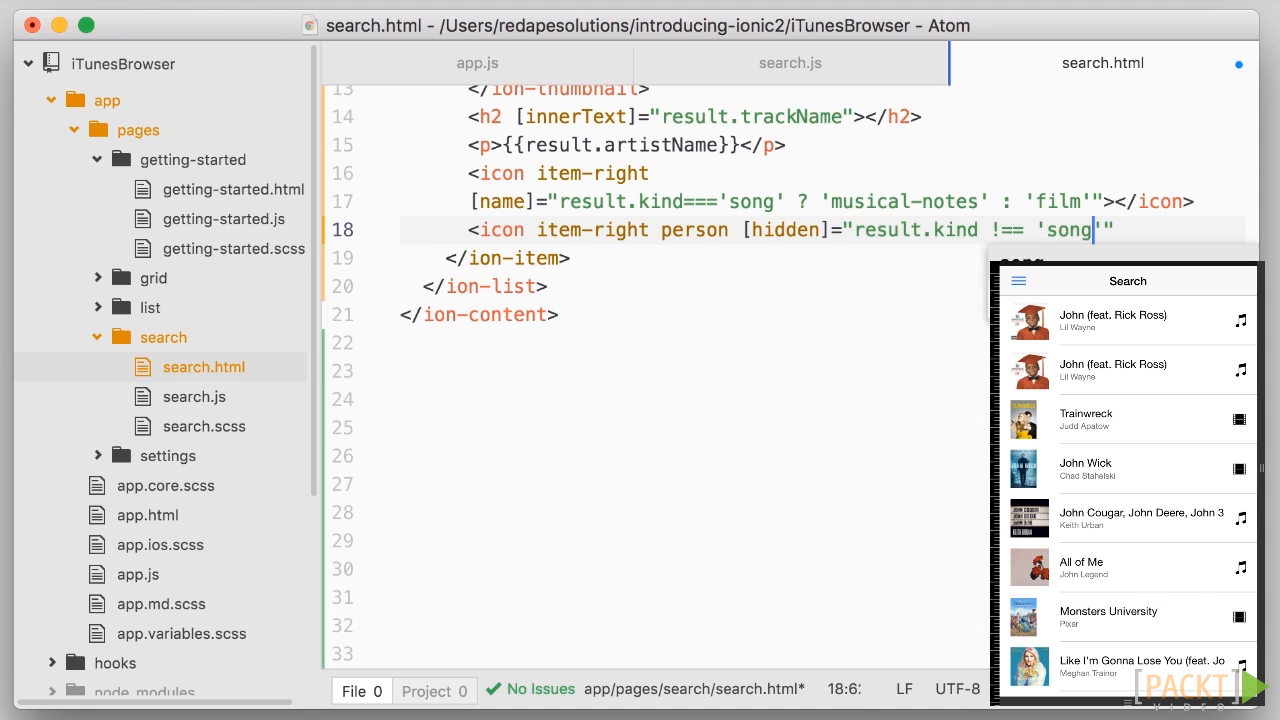
text(></icon>)
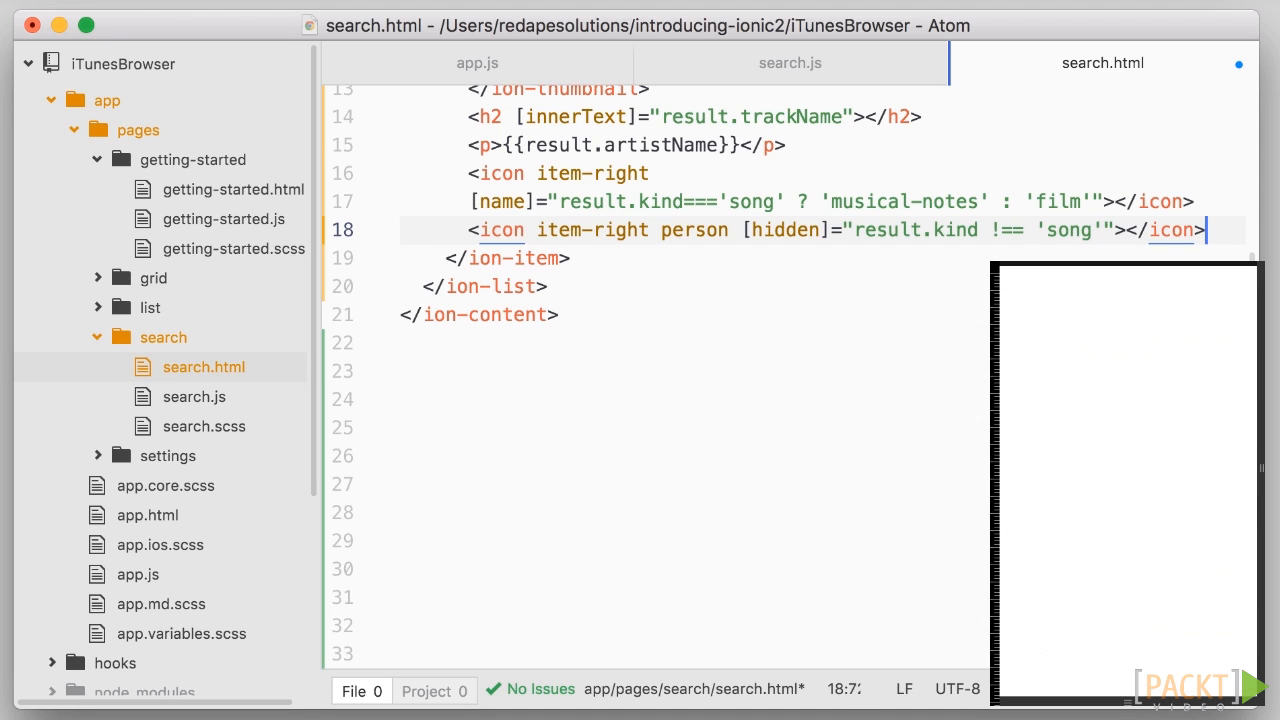